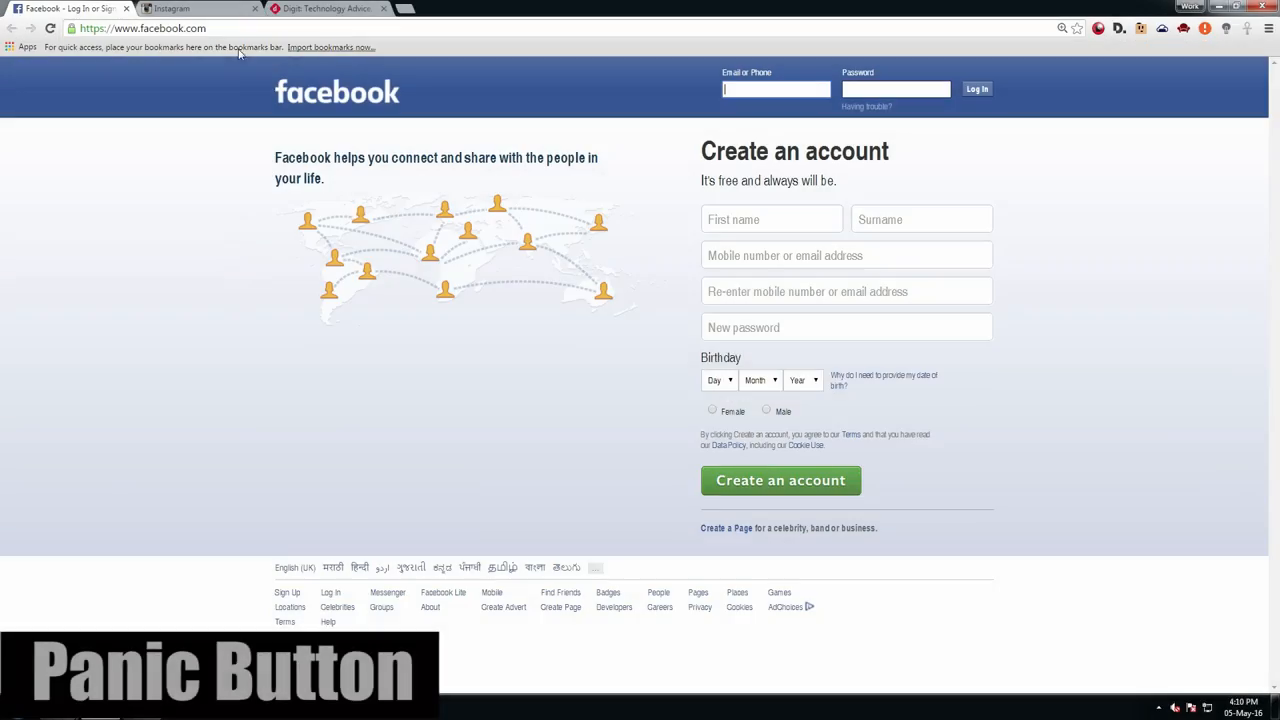
# - Switch between the Instagram and Facebook tabs, then view the restored Digit and Instagram pages
pyautogui.click(185, 8)
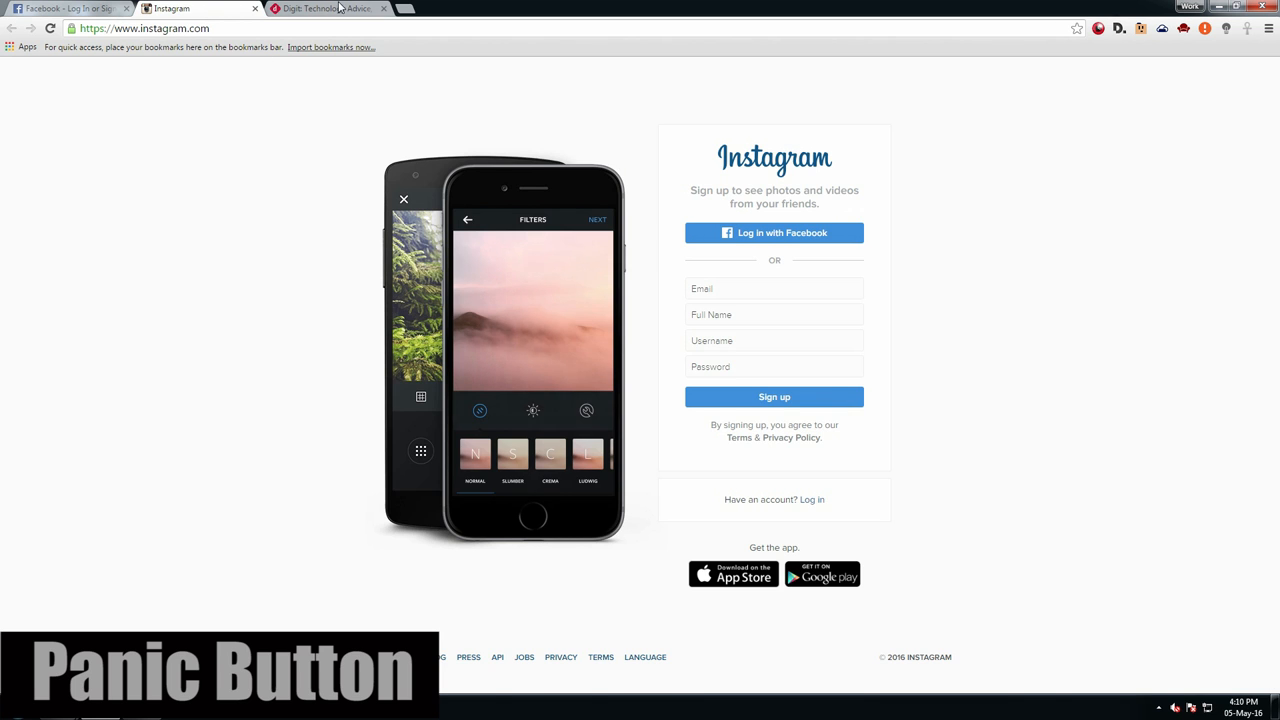
pyautogui.click(65, 11)
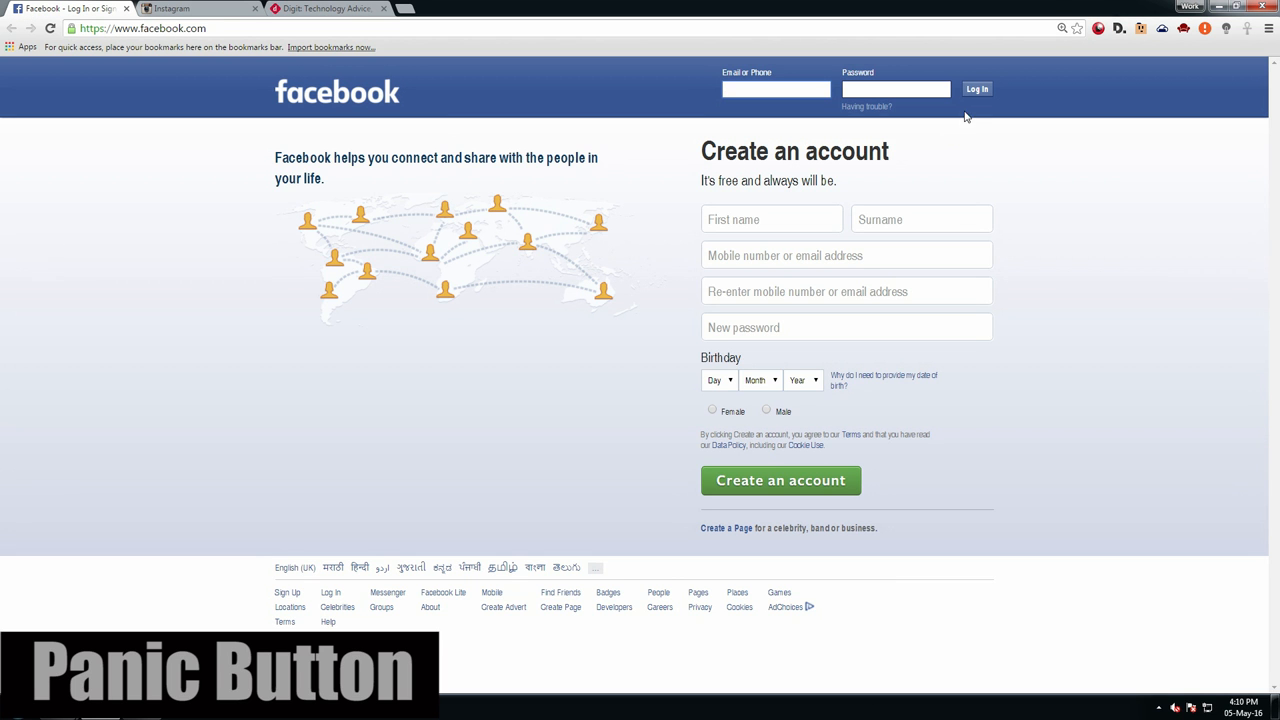
pyautogui.moveTo(1205, 30)
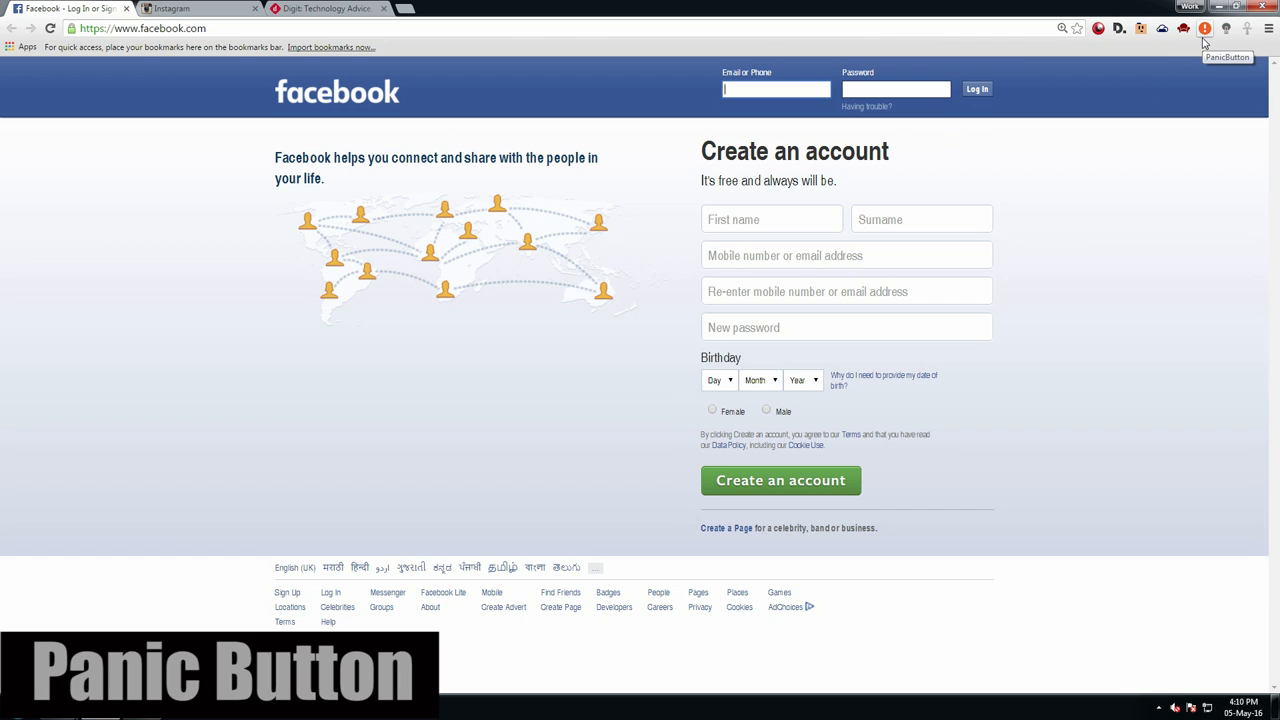
pyautogui.moveTo(1213, 35)
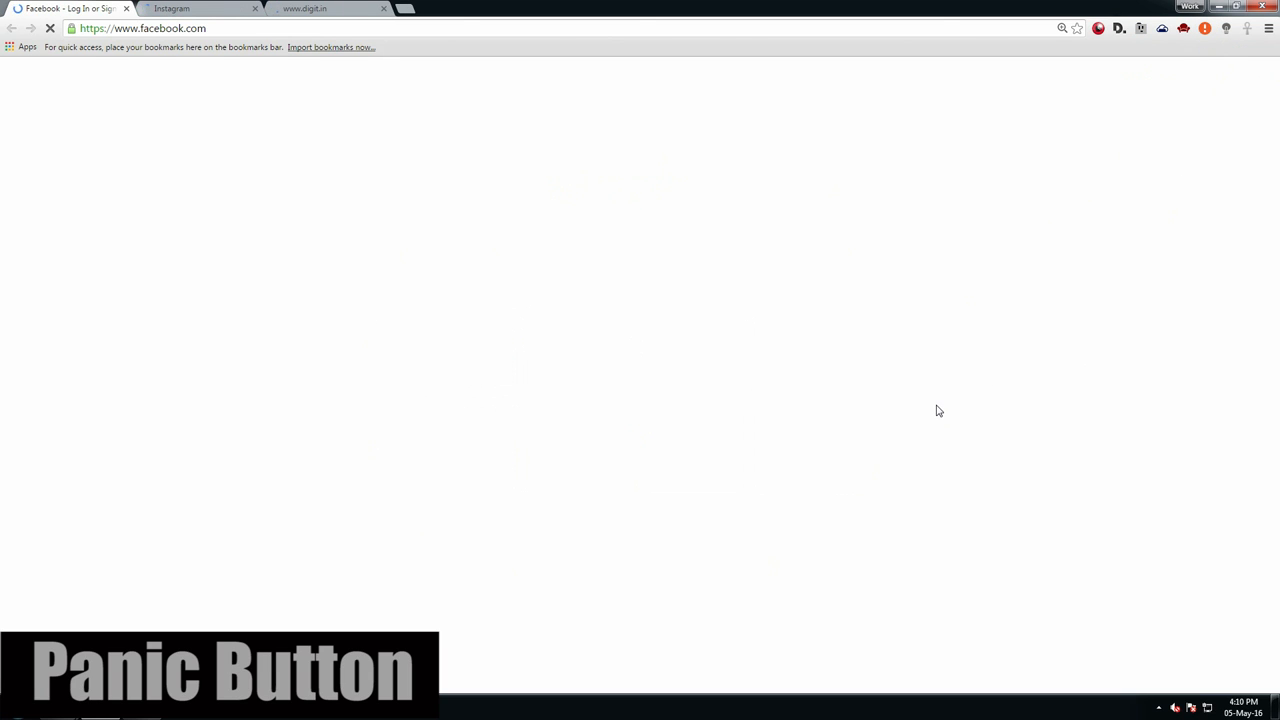
pyautogui.click(330, 8)
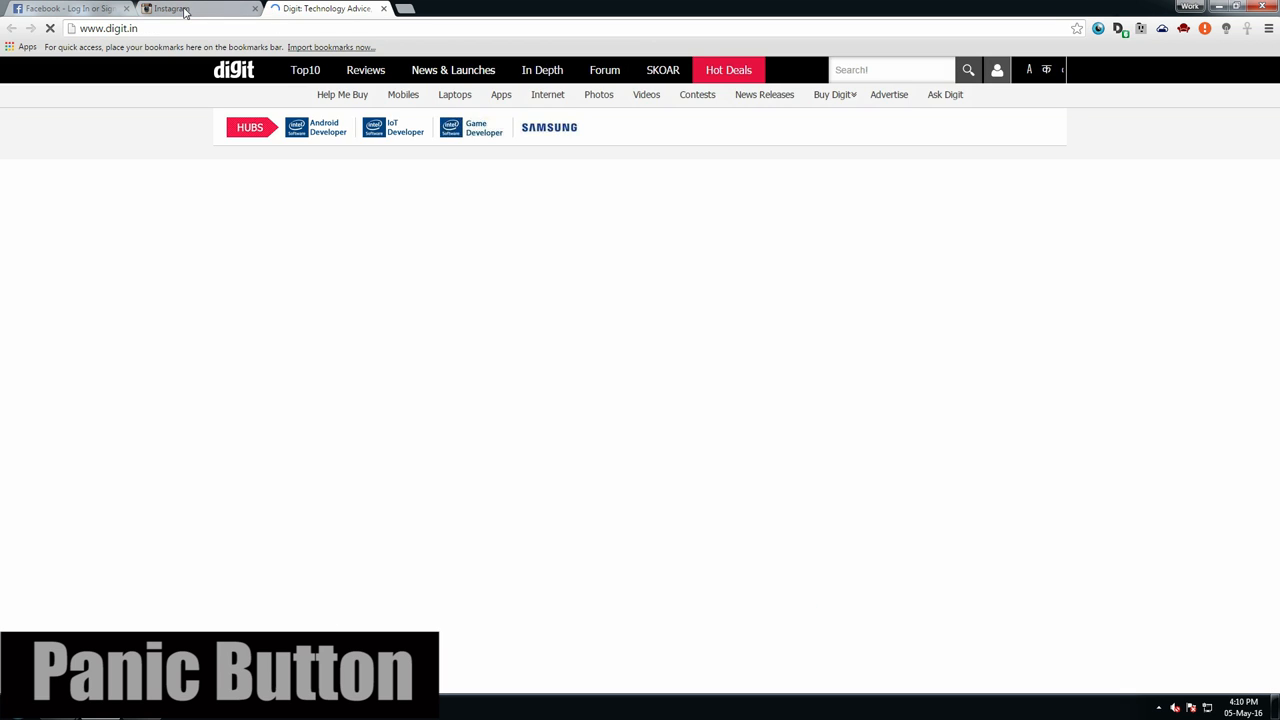
pyautogui.click(60, 10)
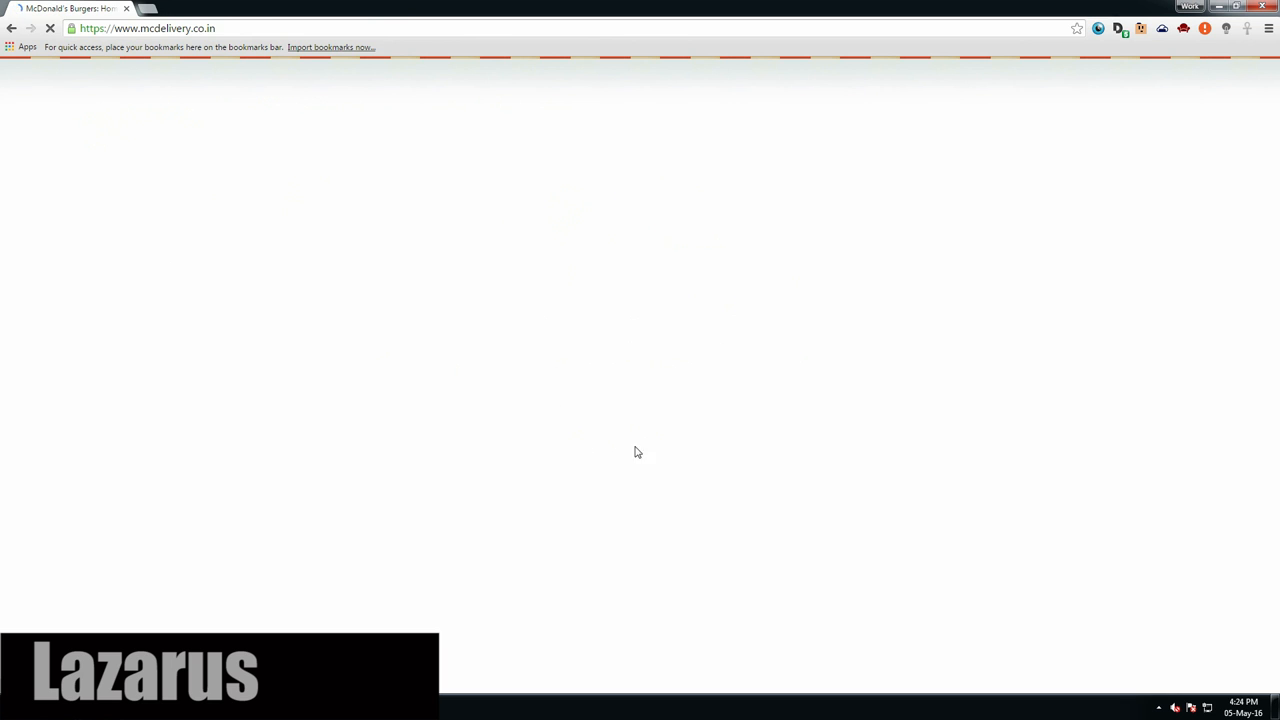
pyautogui.moveTo(695, 391)
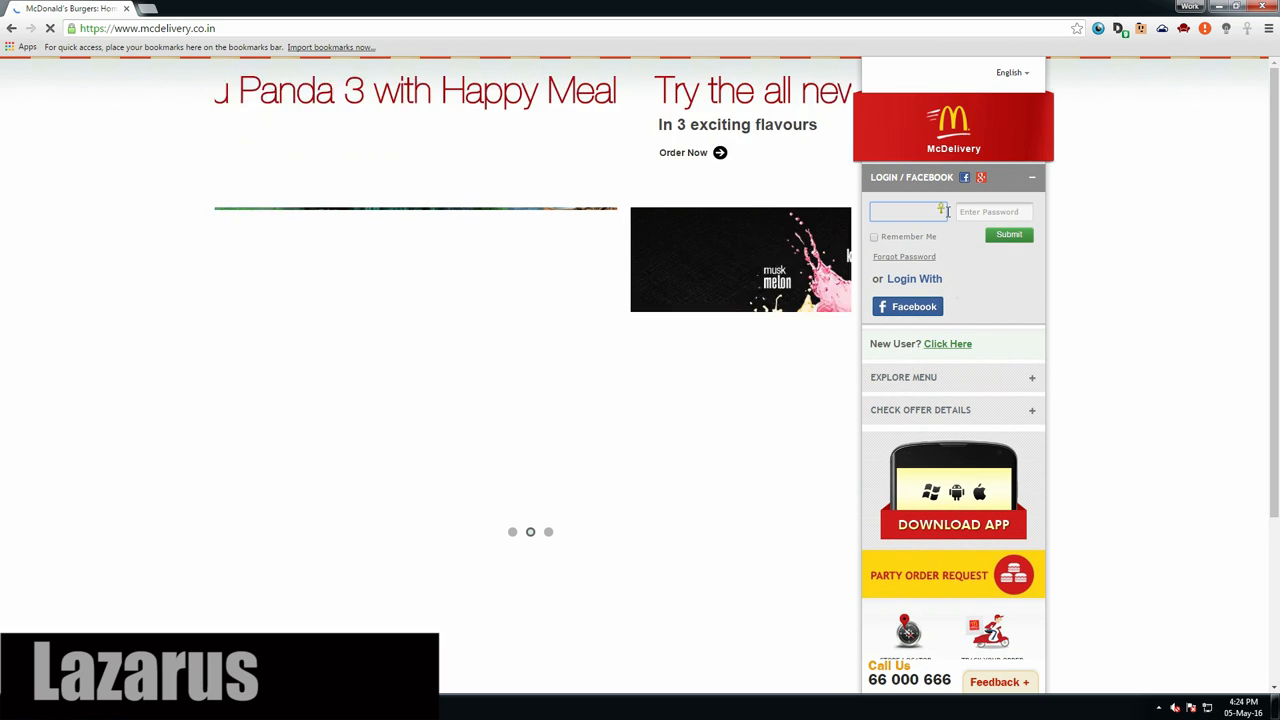
# - Open Lazarus Options from the McDelivery login field's form recovery dropdown
pyautogui.click(920, 211)
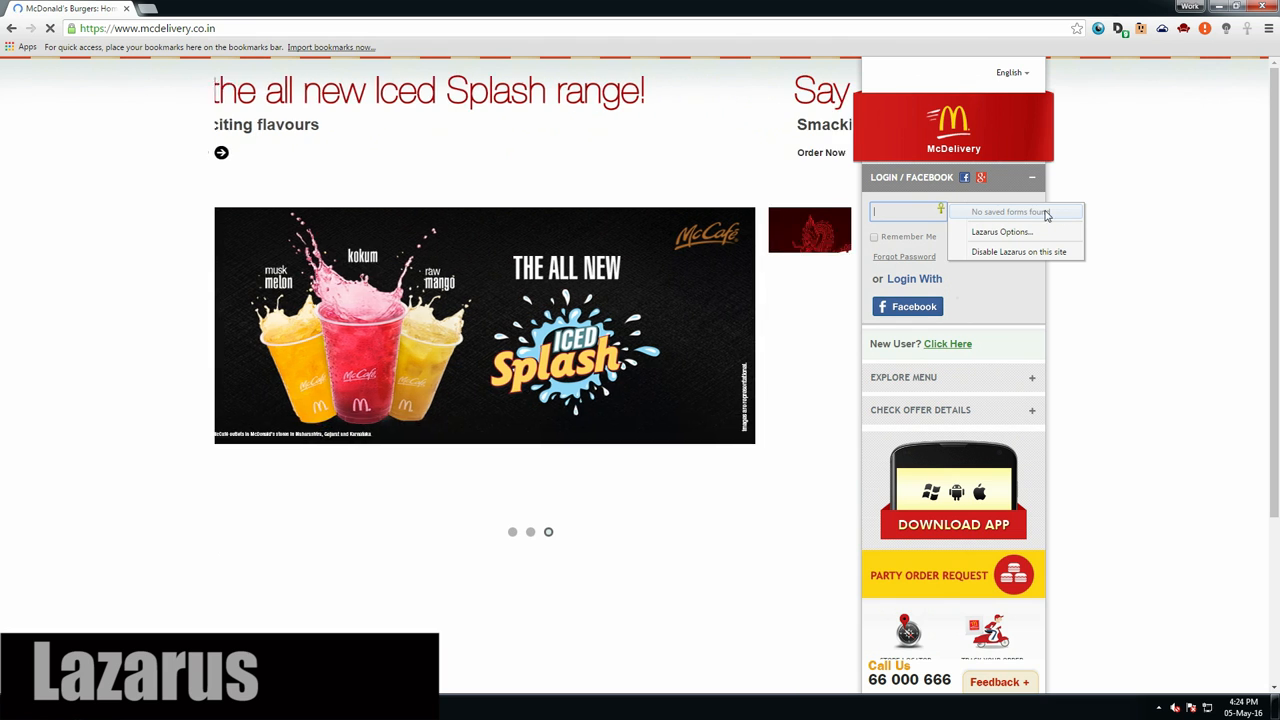
pyautogui.click(1001, 231)
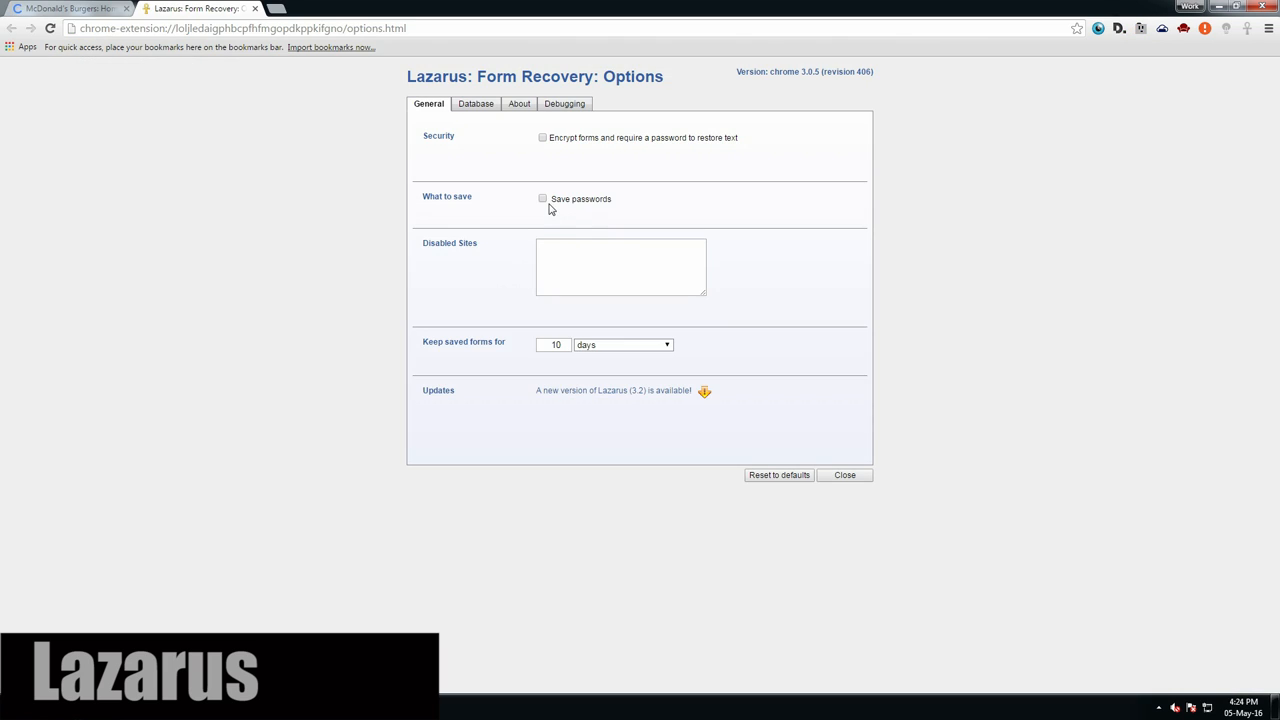
pyautogui.moveTo(488, 148)
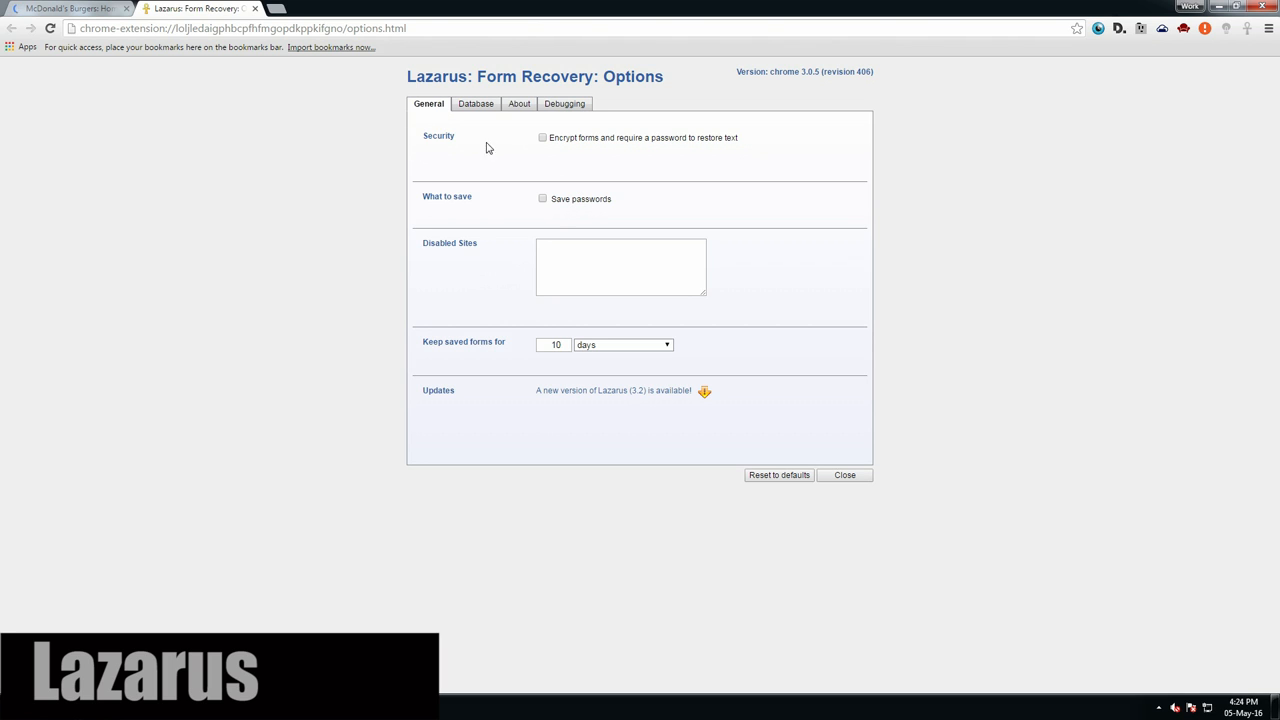
pyautogui.moveTo(748, 137)
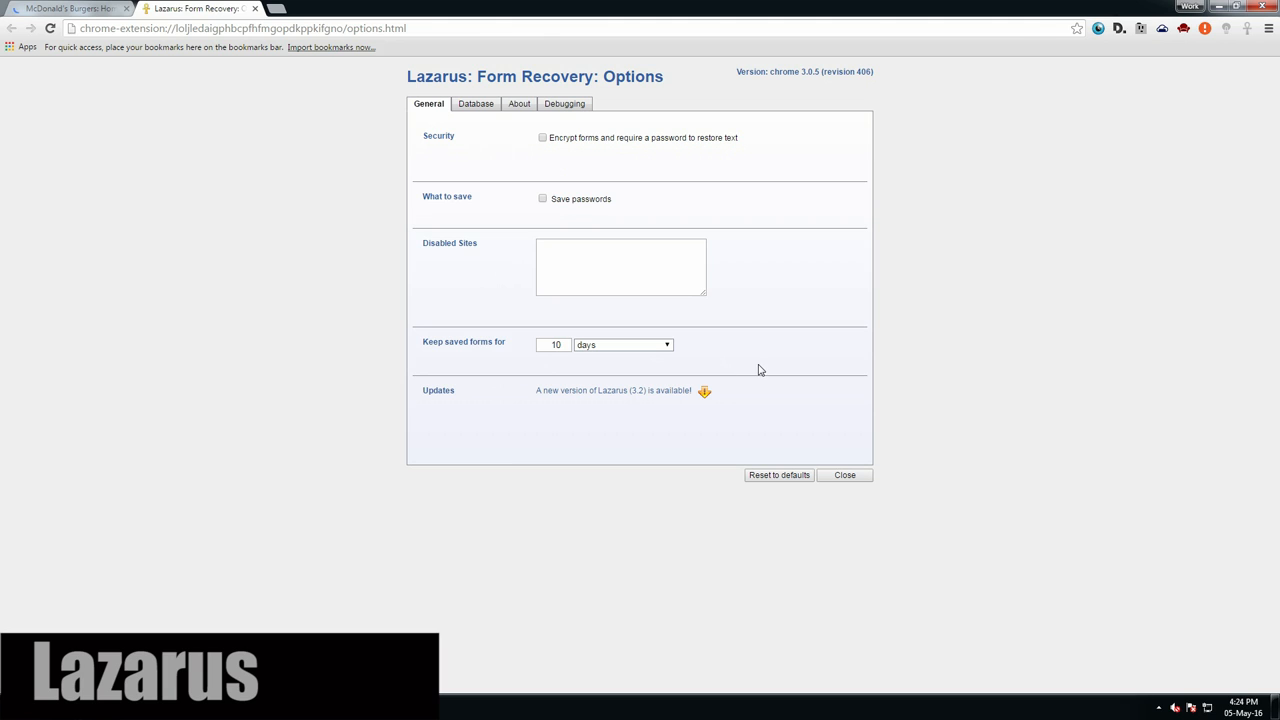
pyautogui.moveTo(832, 475)
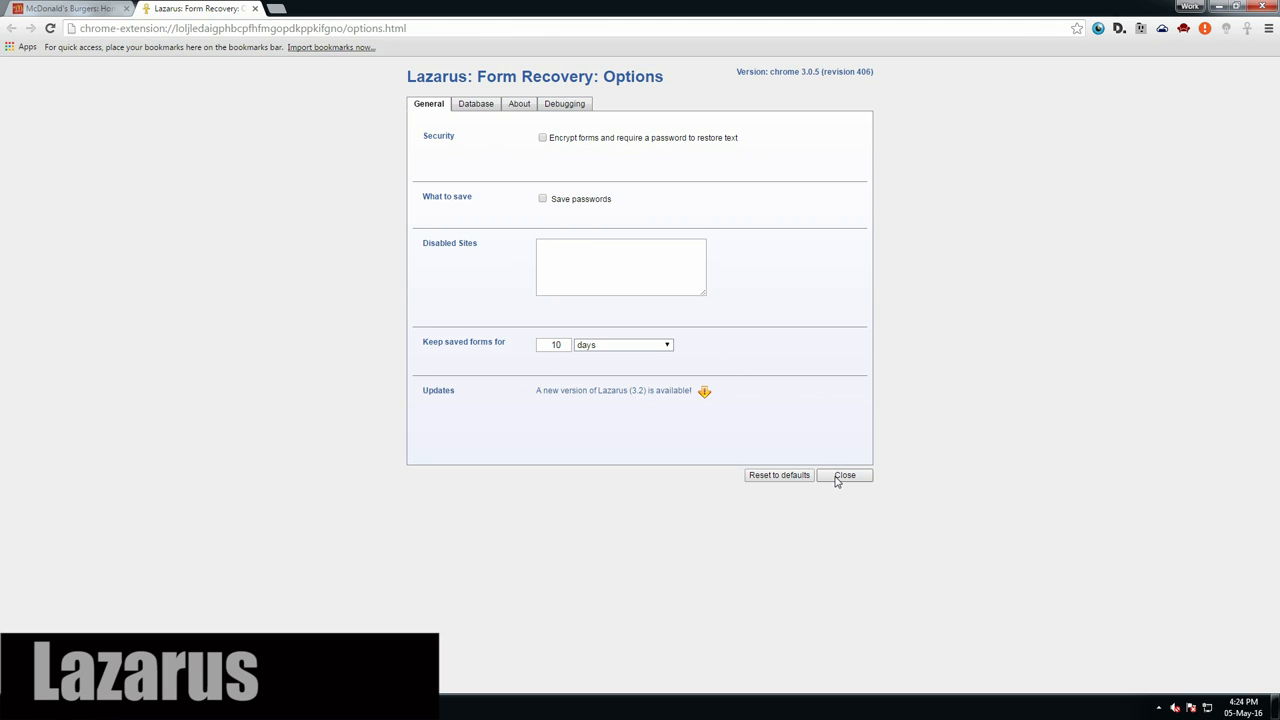
pyautogui.moveTo(630, 243)
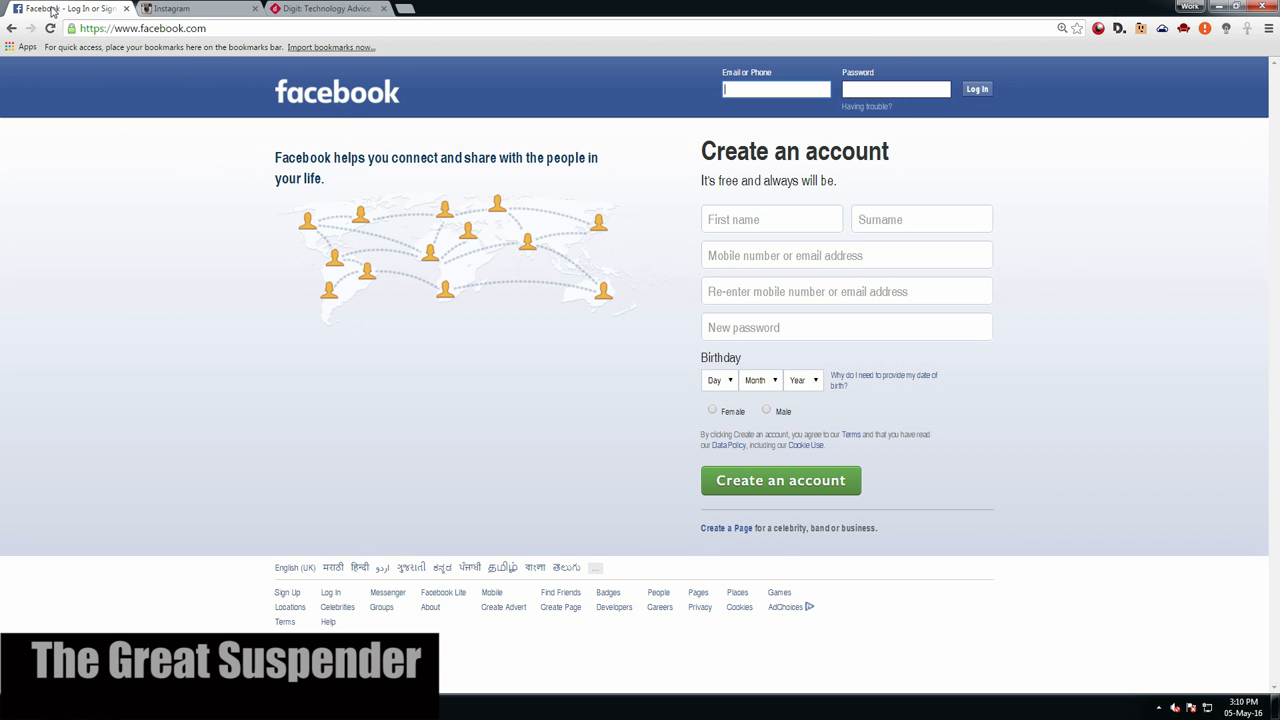
# - Suspend the Instagram tab with The Great Suspender
pyautogui.click(320, 8)
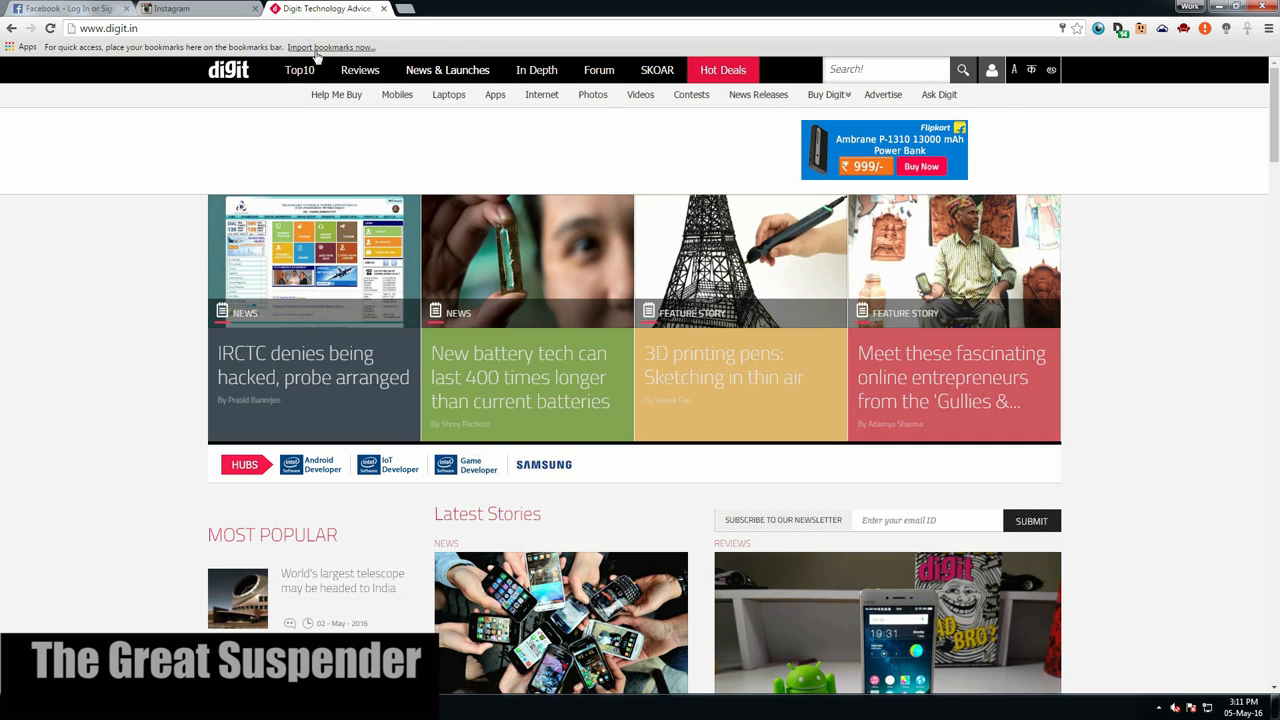
pyautogui.click(170, 7)
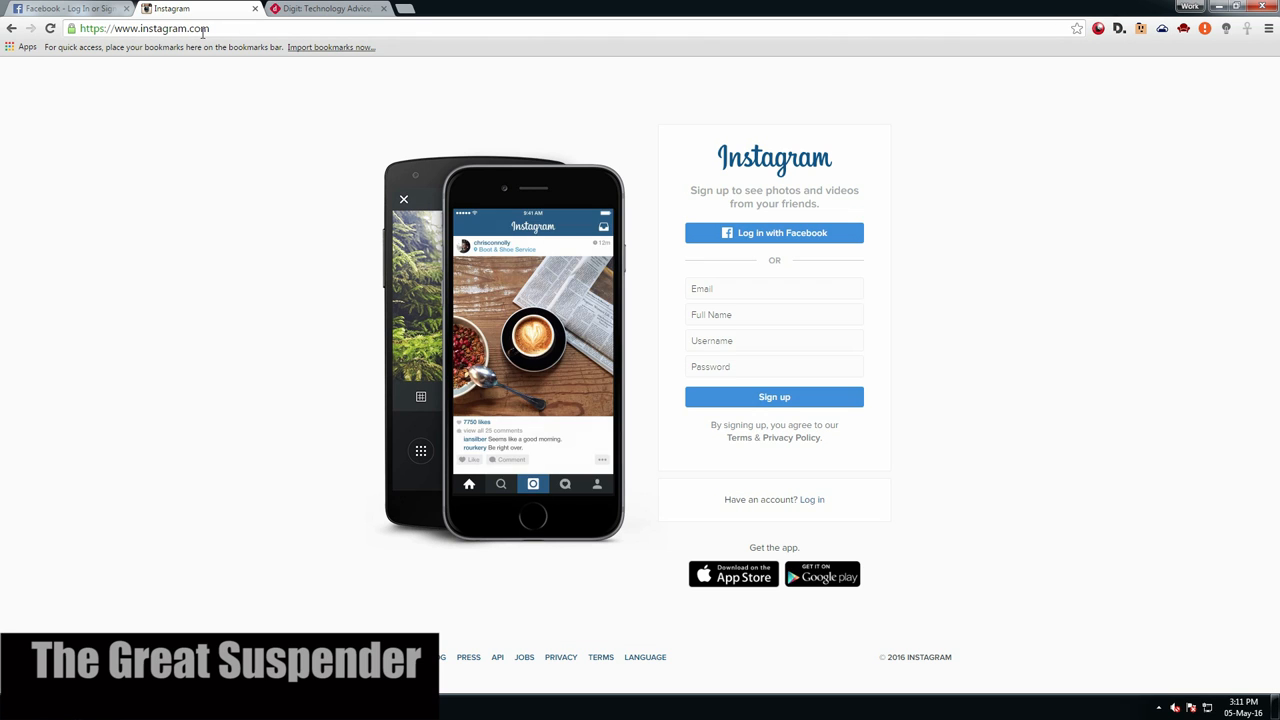
pyautogui.click(1138, 28)
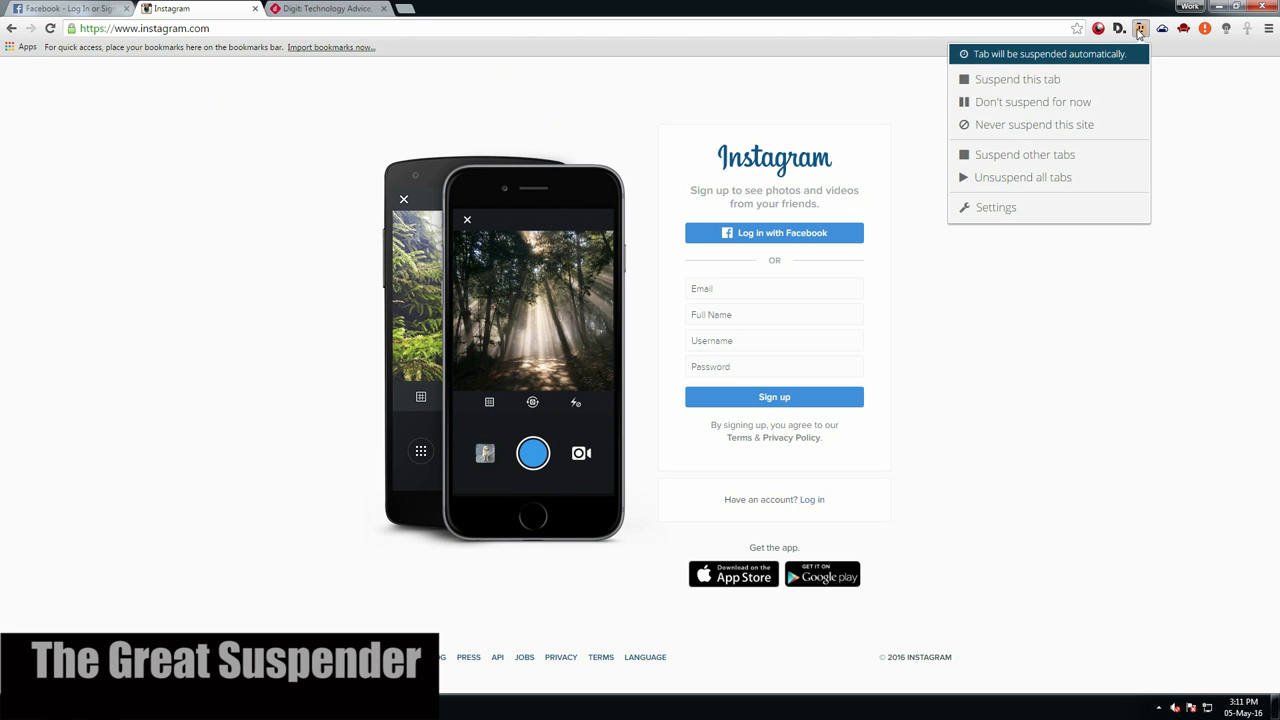
pyautogui.click(1007, 79)
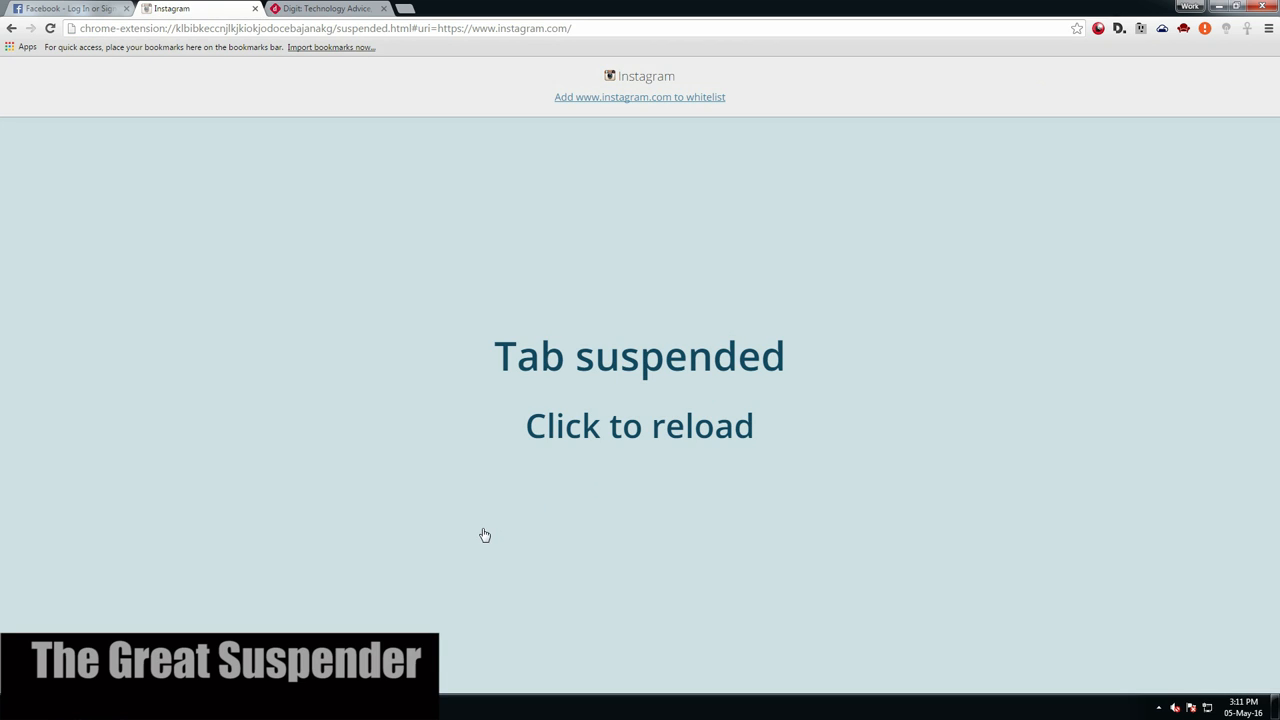
# - Reload the suspended Facebook page and check the suspended Digit tab
pyautogui.click(1142, 28)
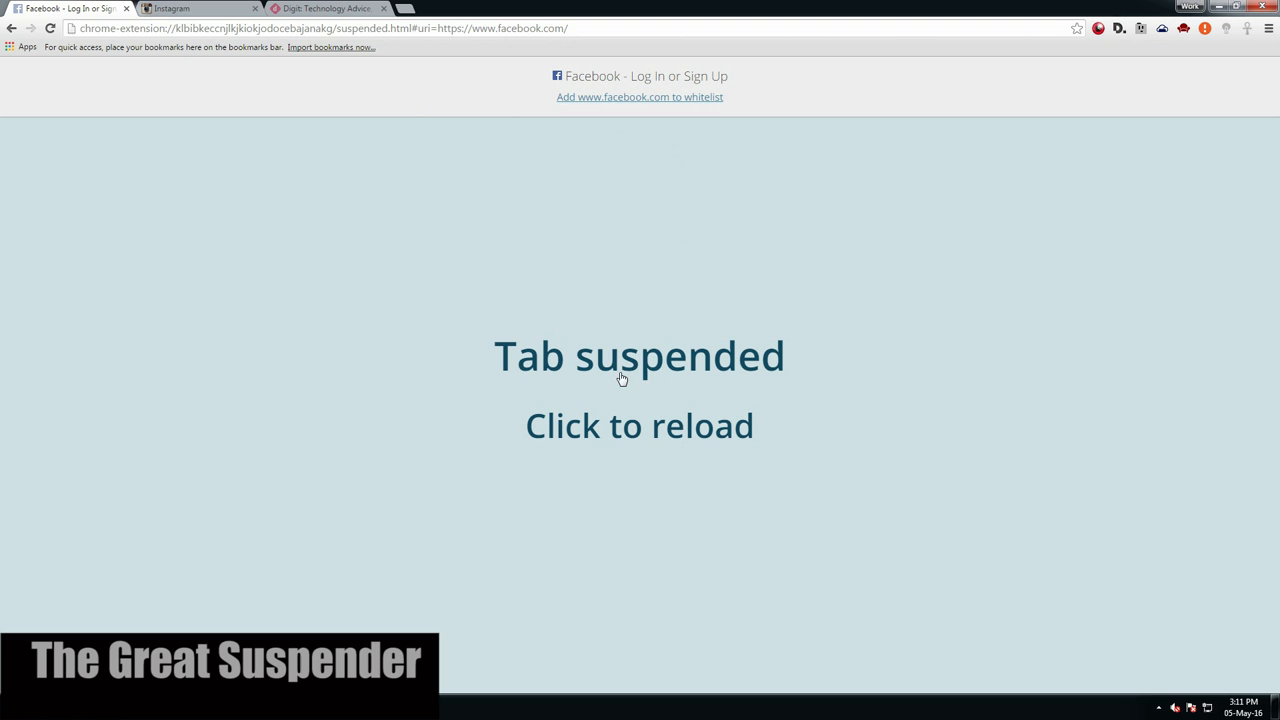
pyautogui.click(622, 378)
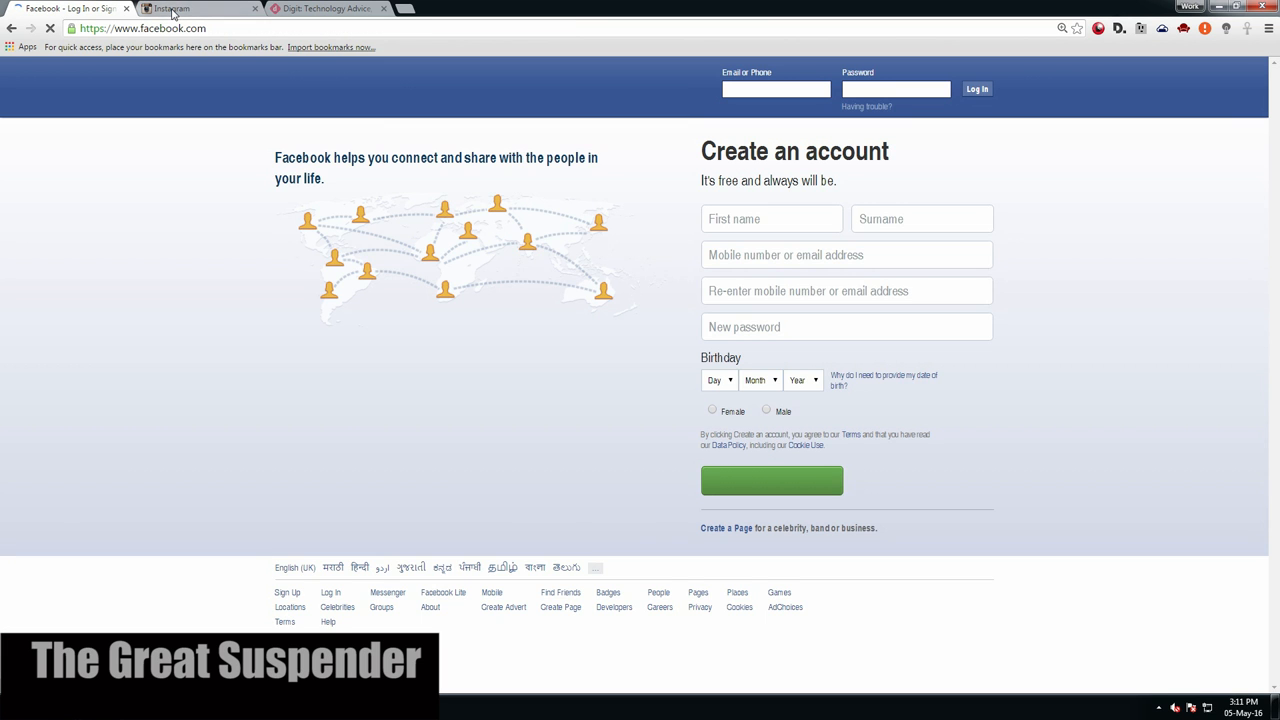
pyautogui.click(325, 9)
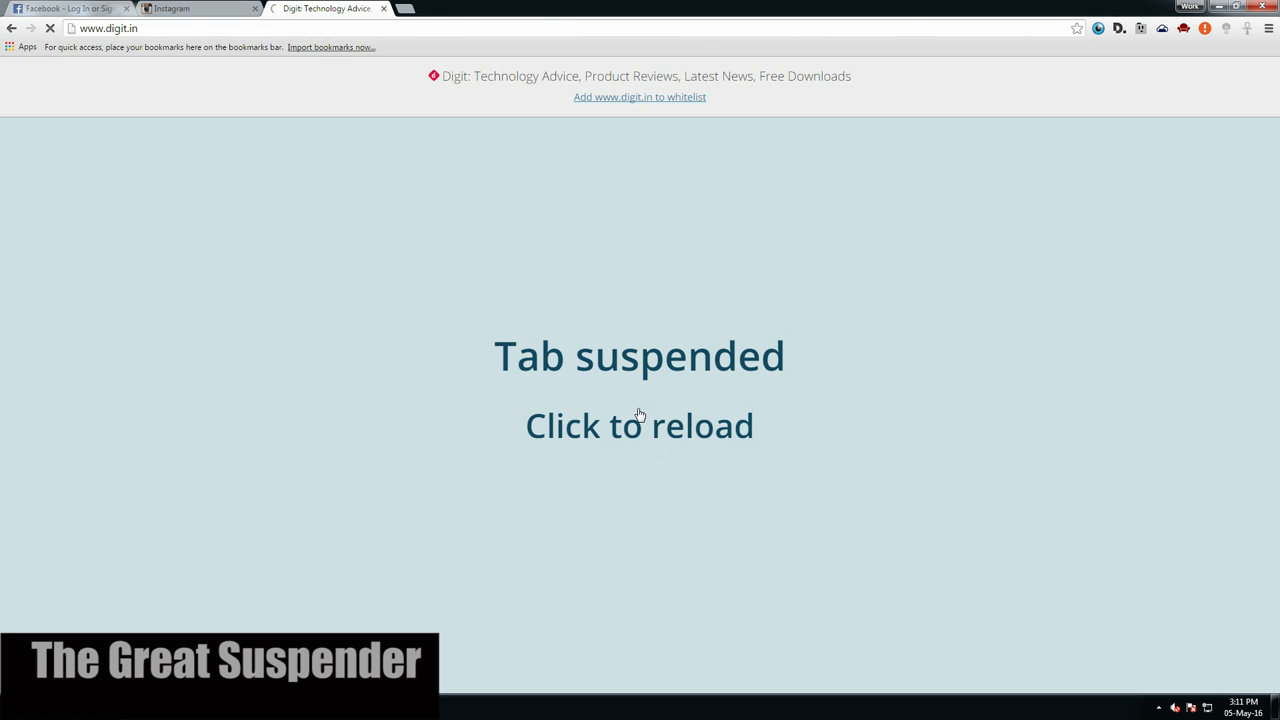
# - Review The Great Suspender's General settings, then its Session management page
pyautogui.click(195, 8)
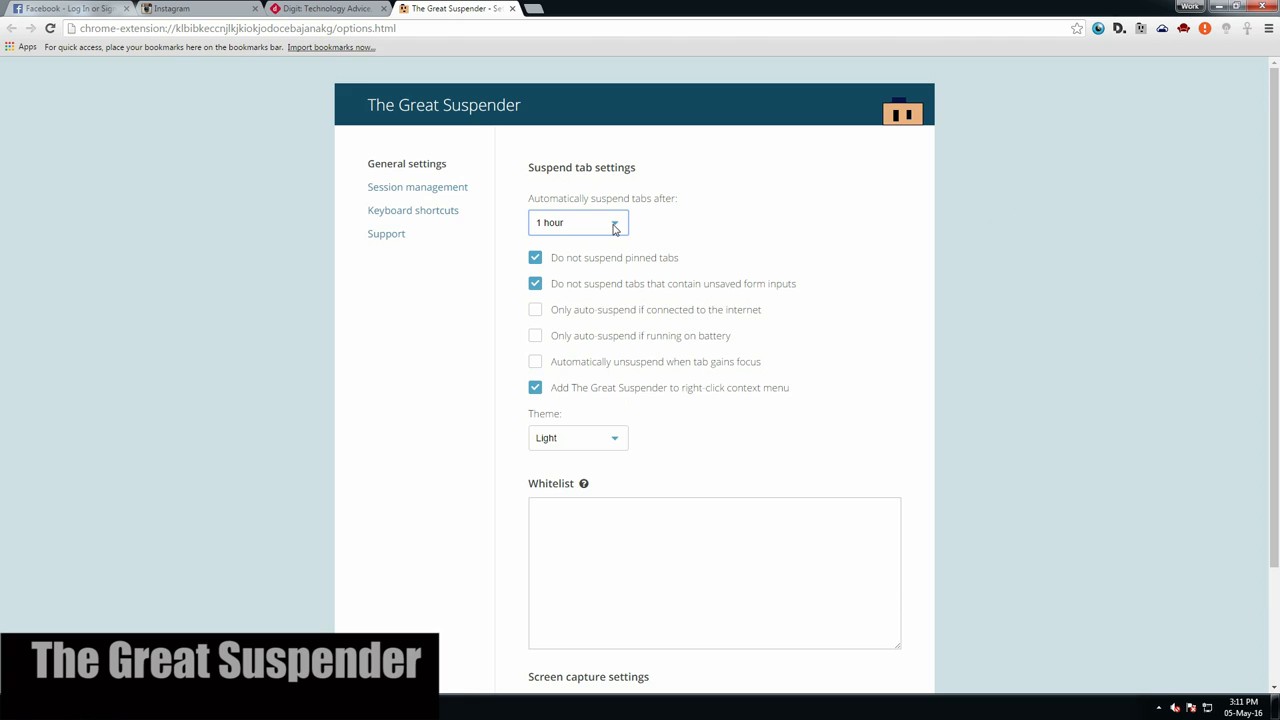
pyautogui.scroll(-3)
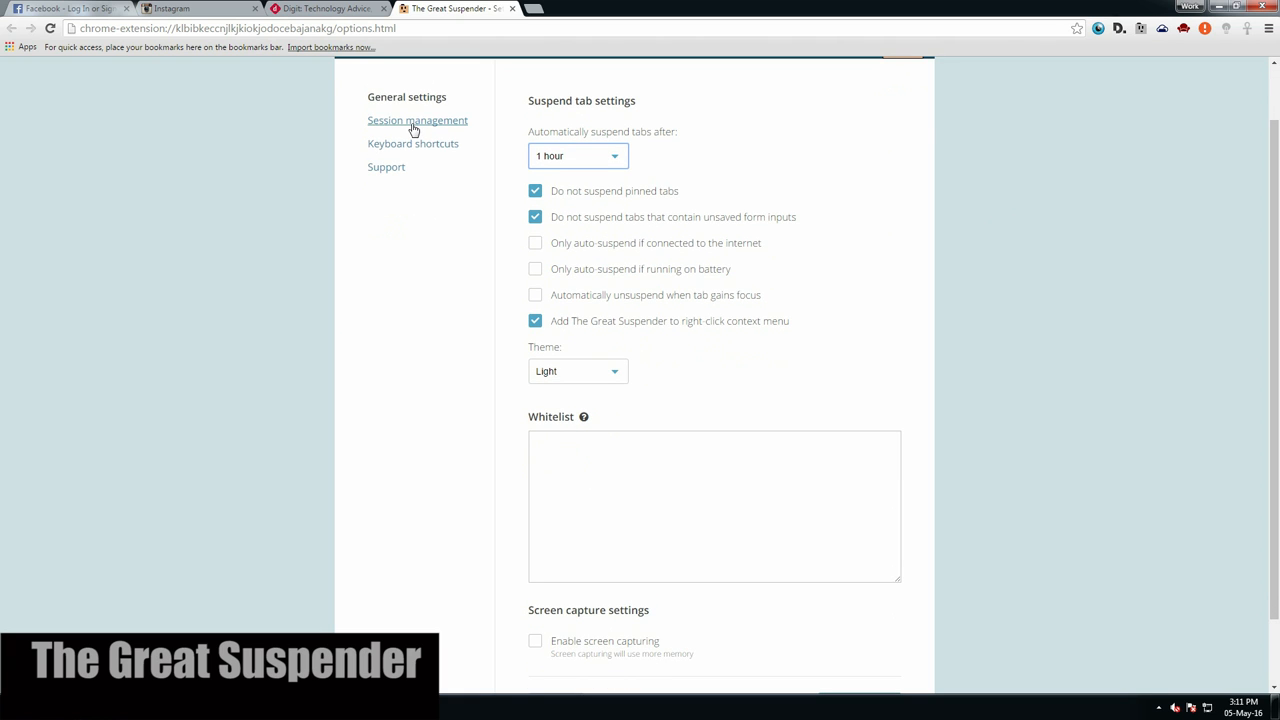
pyautogui.click(417, 120)
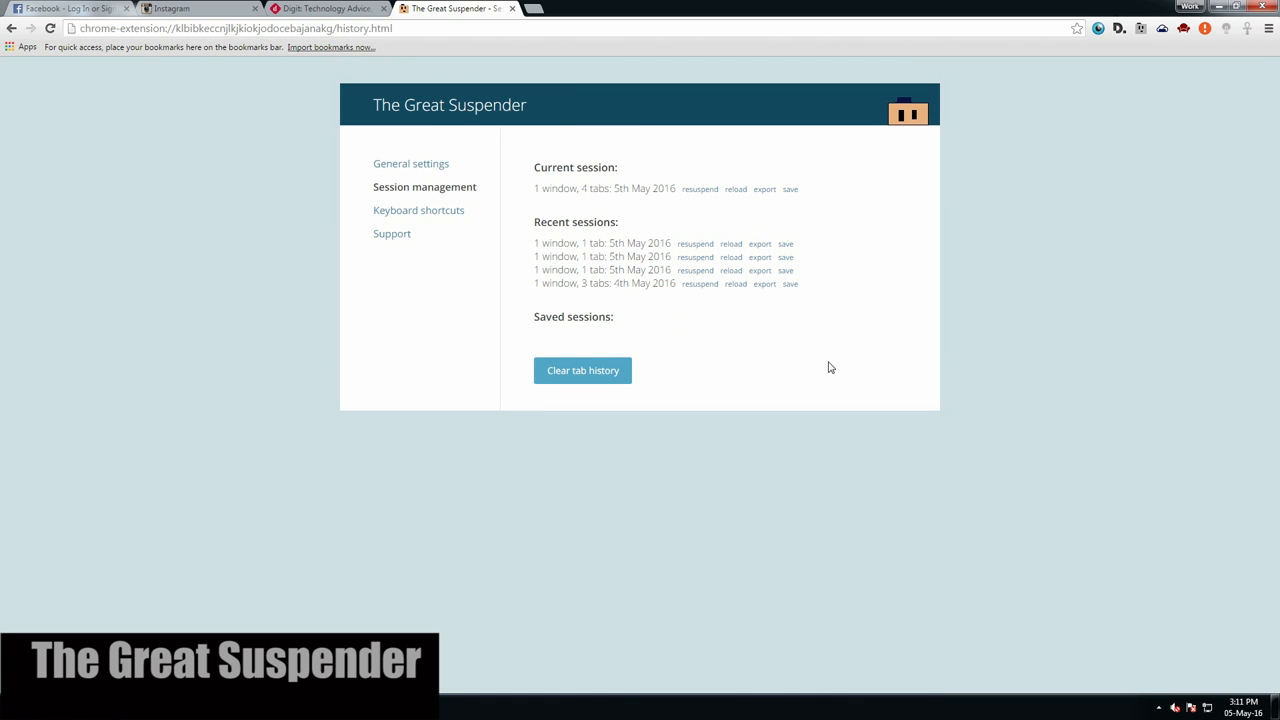
pyautogui.click(418, 210)
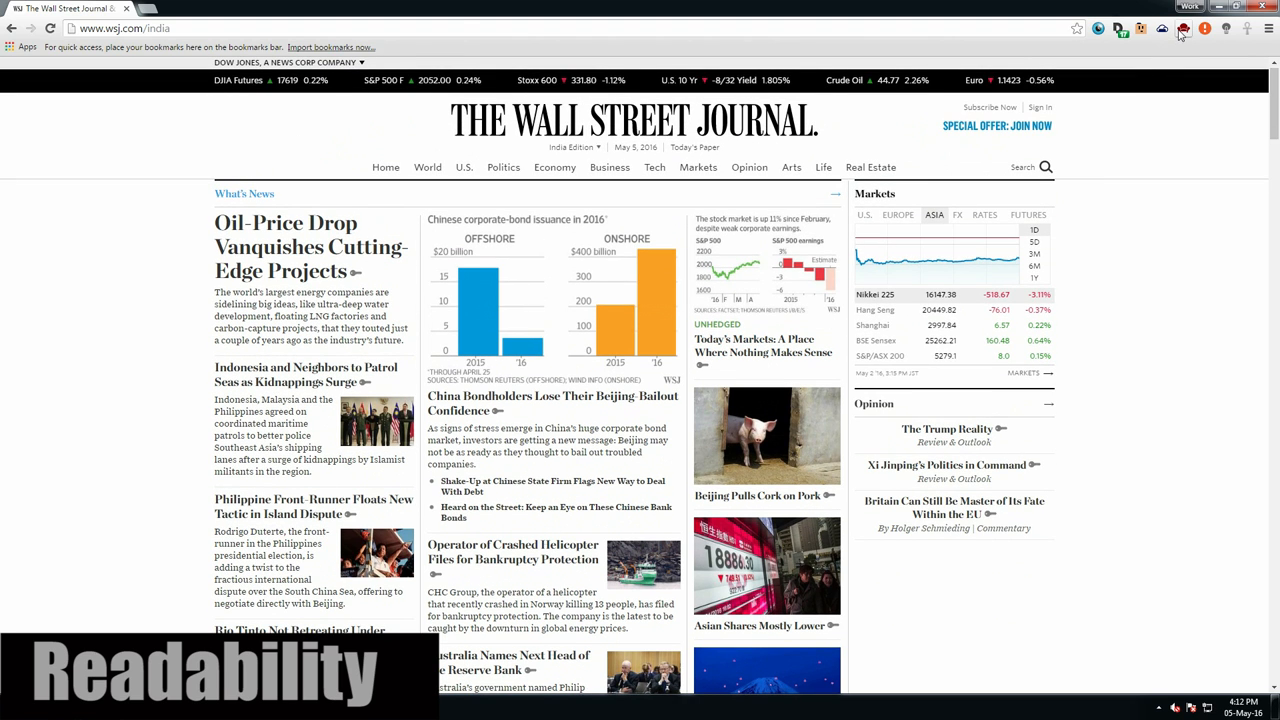
pyautogui.moveTo(1184, 28)
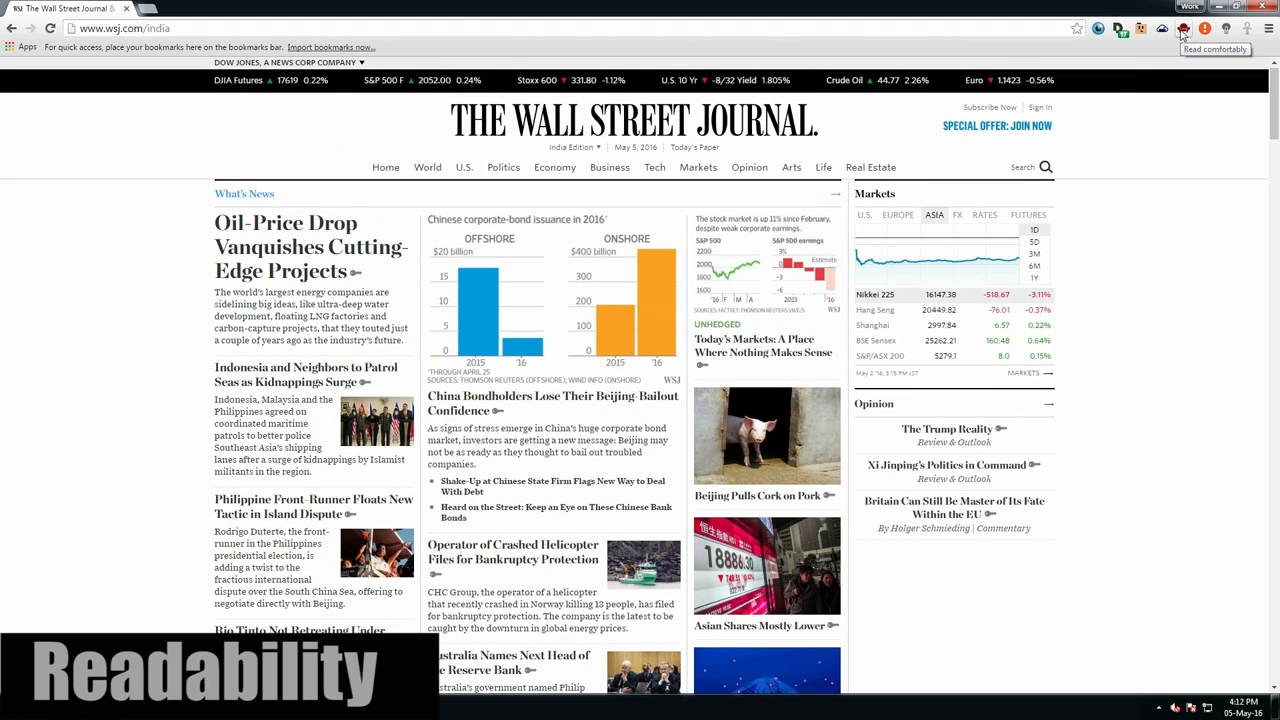
pyautogui.click(1183, 11)
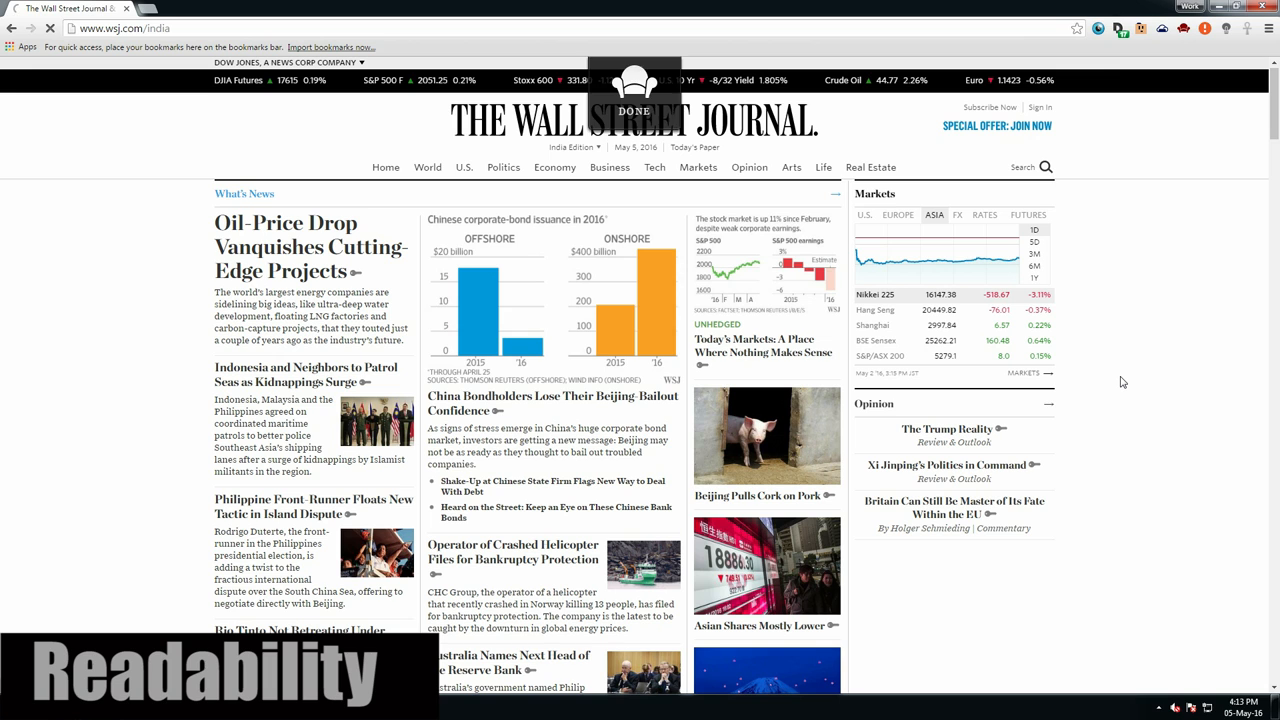
pyautogui.click(634, 77)
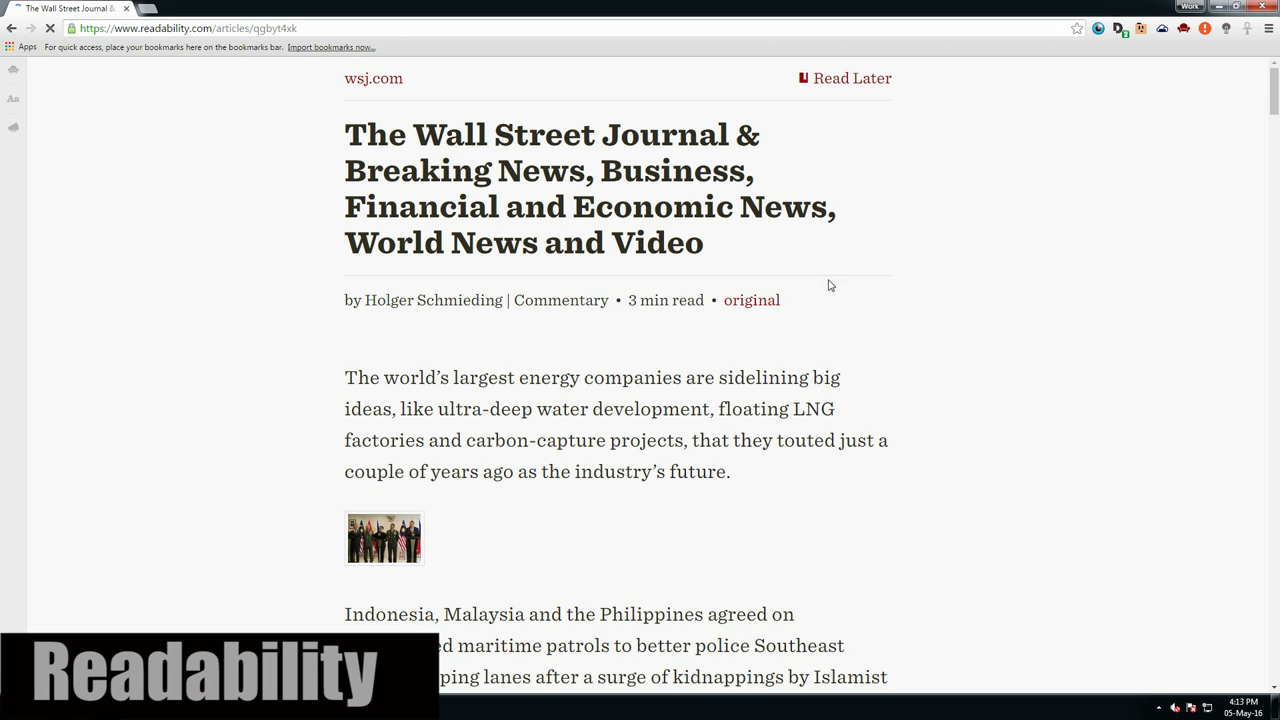
pyautogui.scroll(-3)
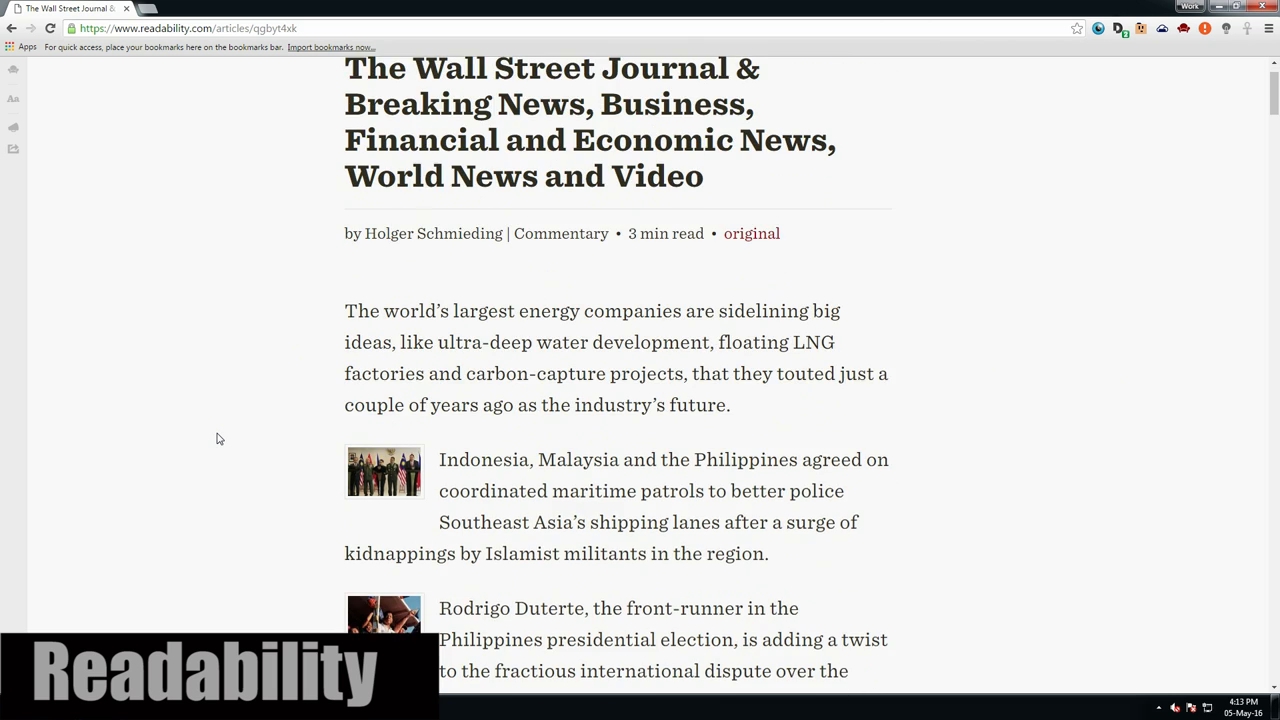
pyautogui.scroll(-3)
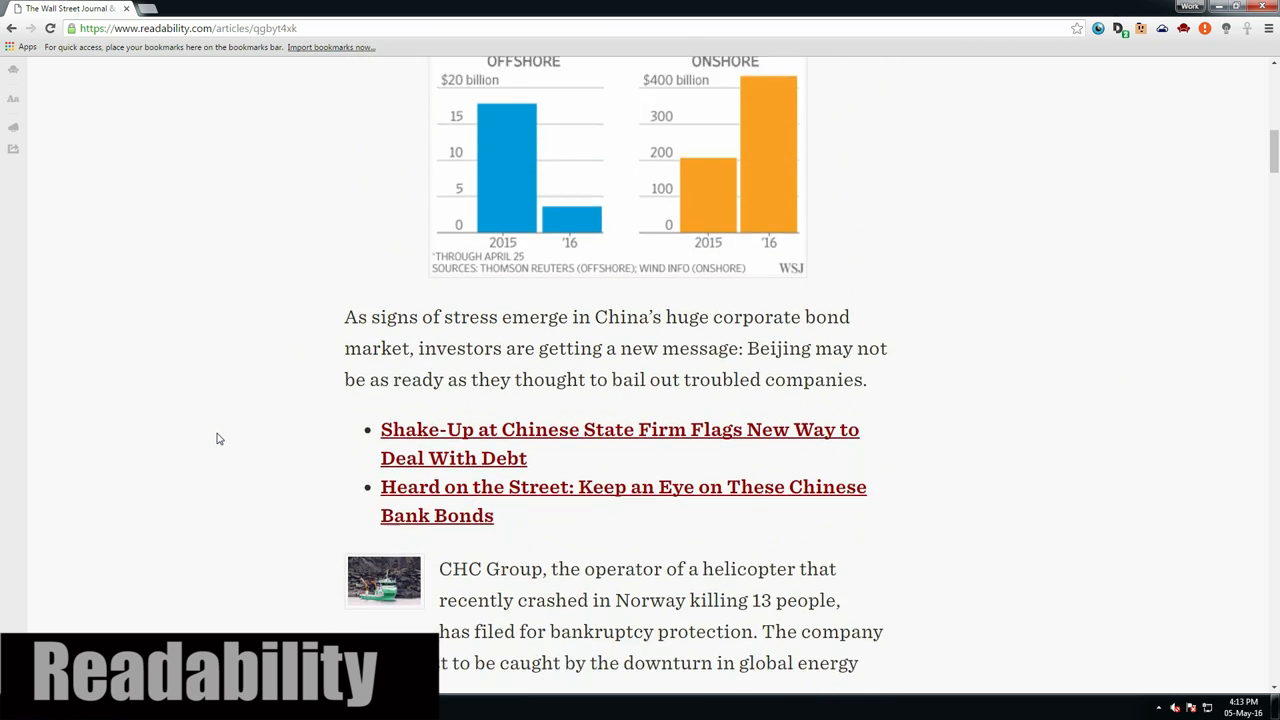
pyautogui.scroll(-3)
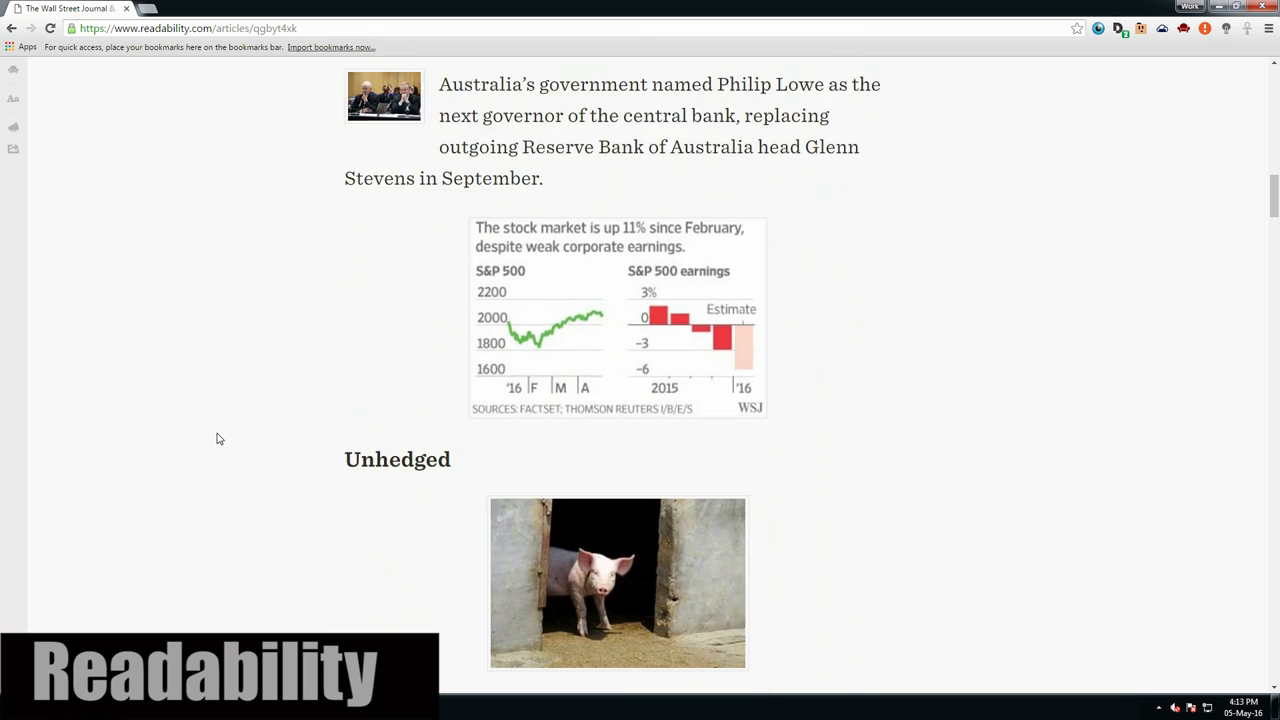
pyautogui.scroll(-3)
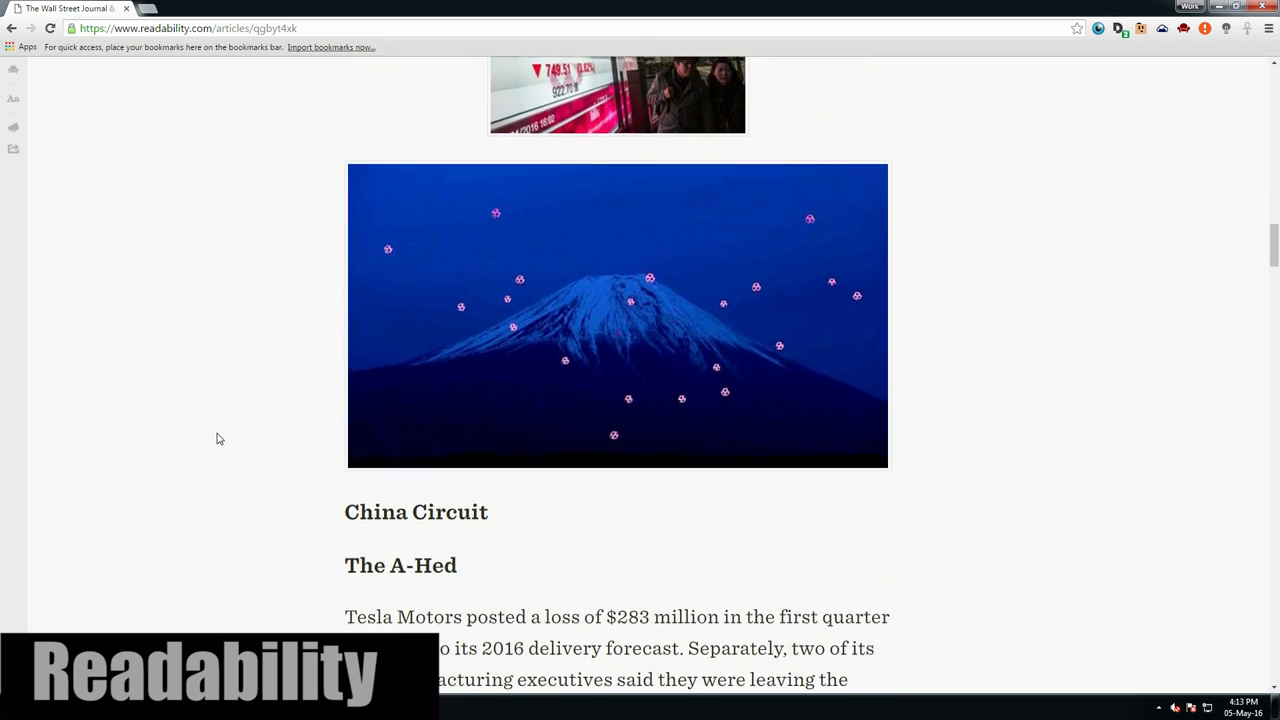
pyautogui.scroll(-3)
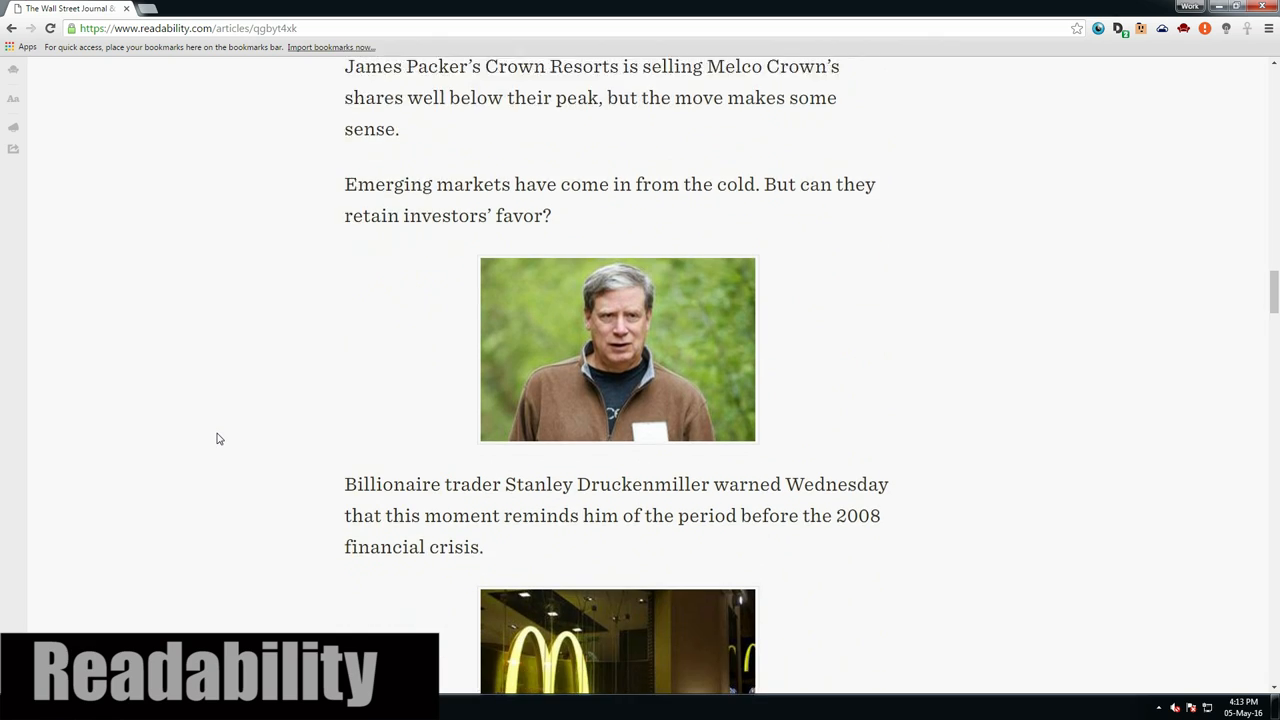
pyautogui.scroll(-3)
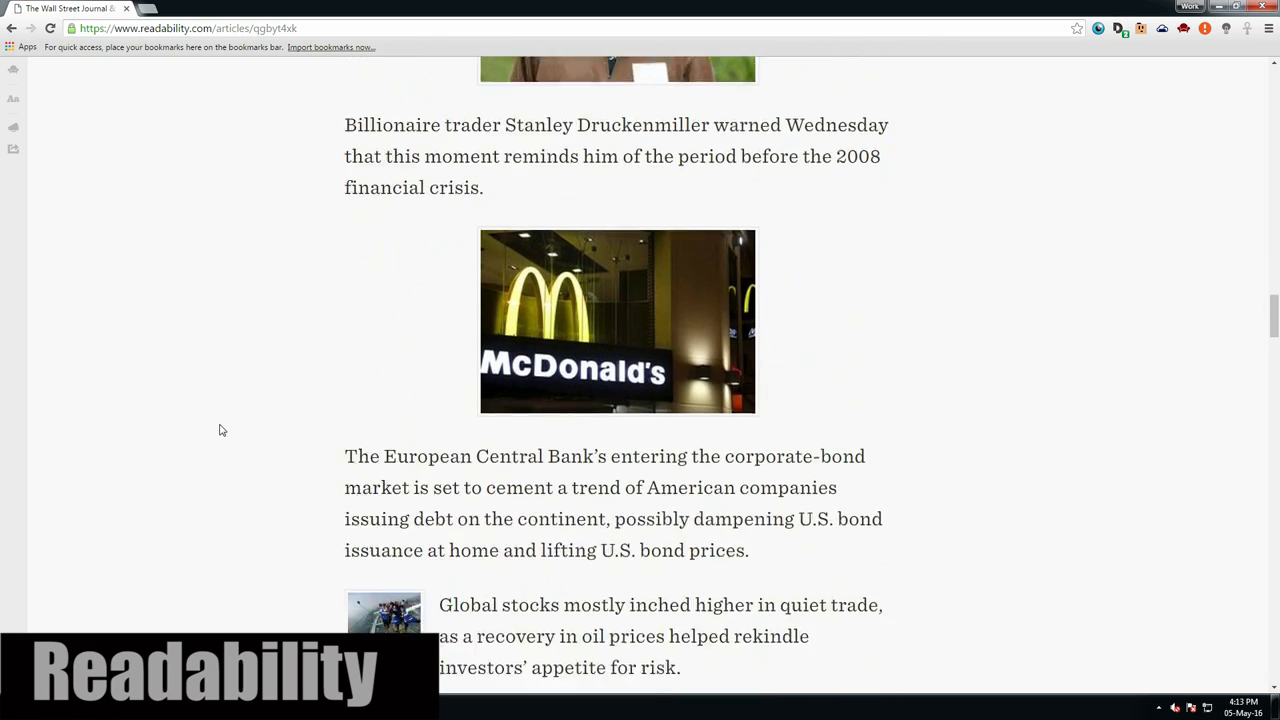
pyautogui.scroll(-3)
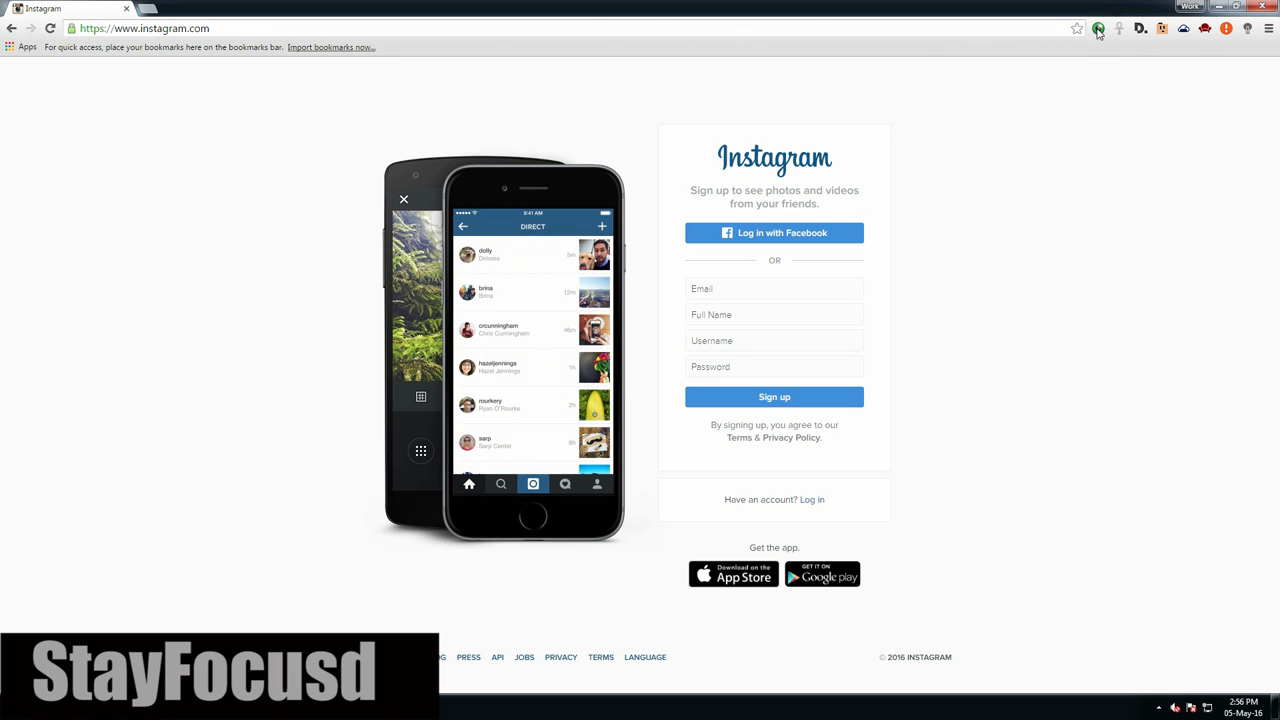
# - Open StayFocusd's full settings from the instagram.com panel's advanced options
pyautogui.click(1098, 29)
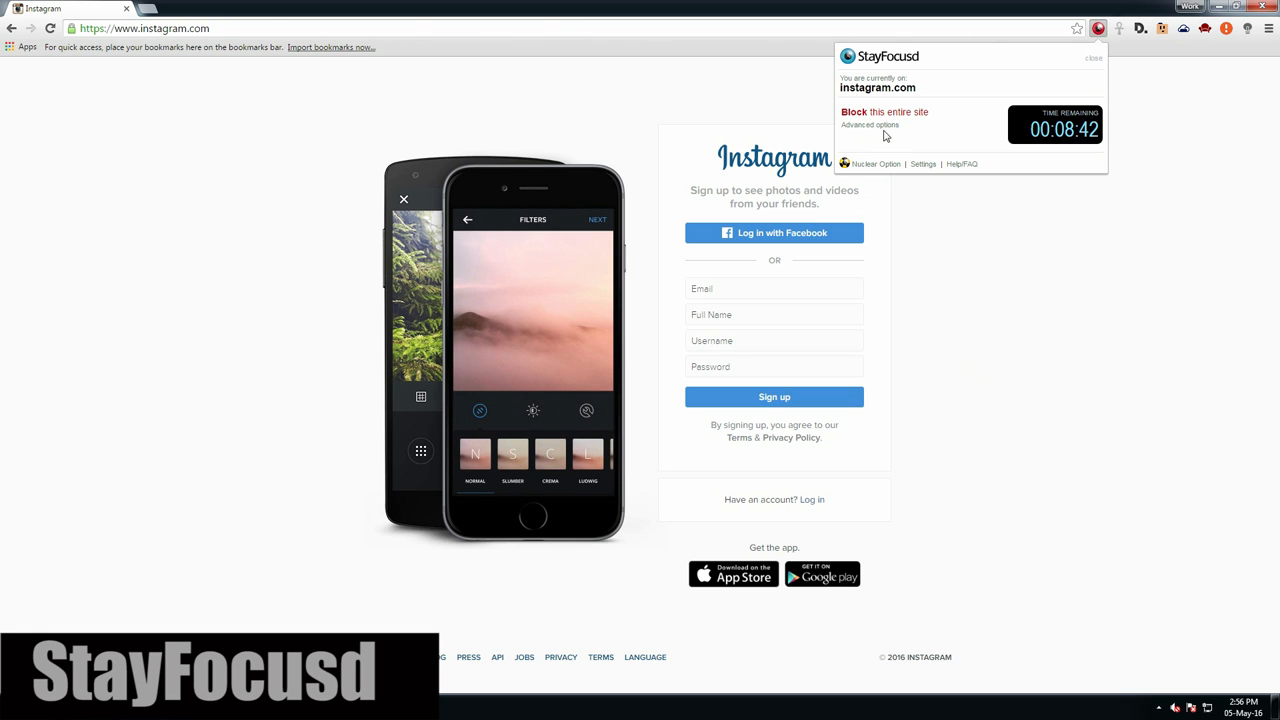
pyautogui.click(866, 124)
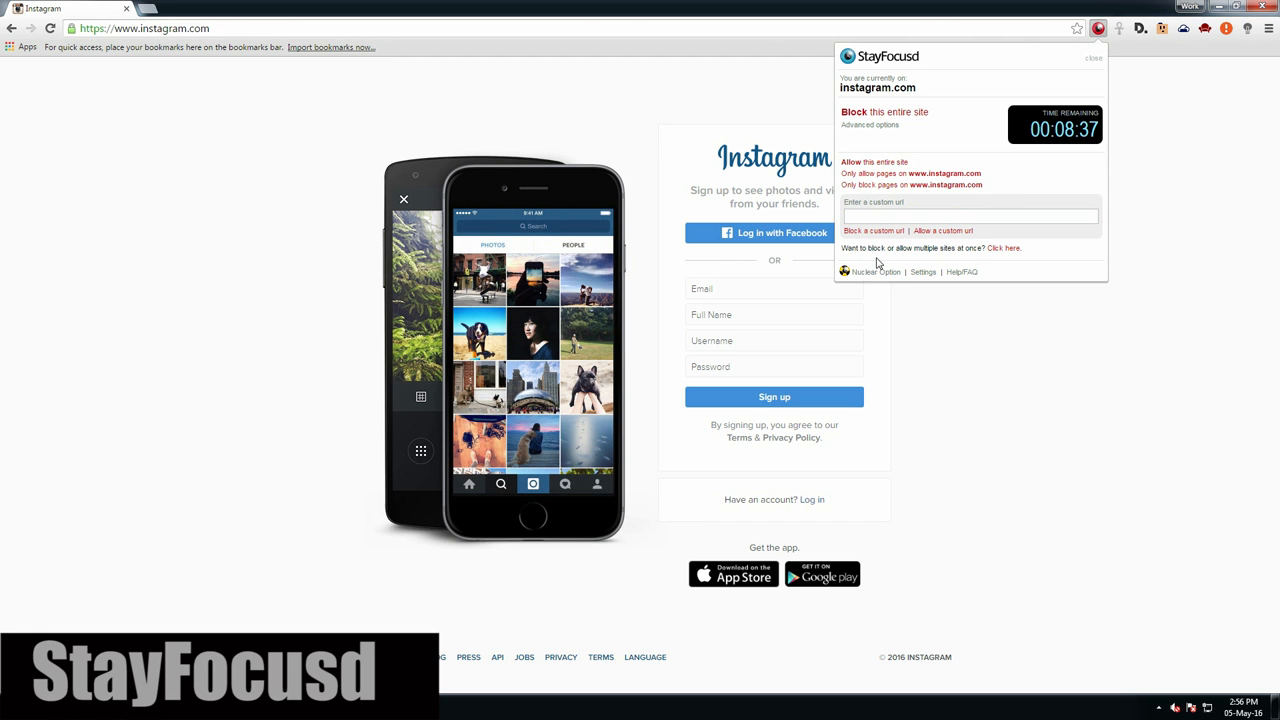
pyautogui.click(925, 271)
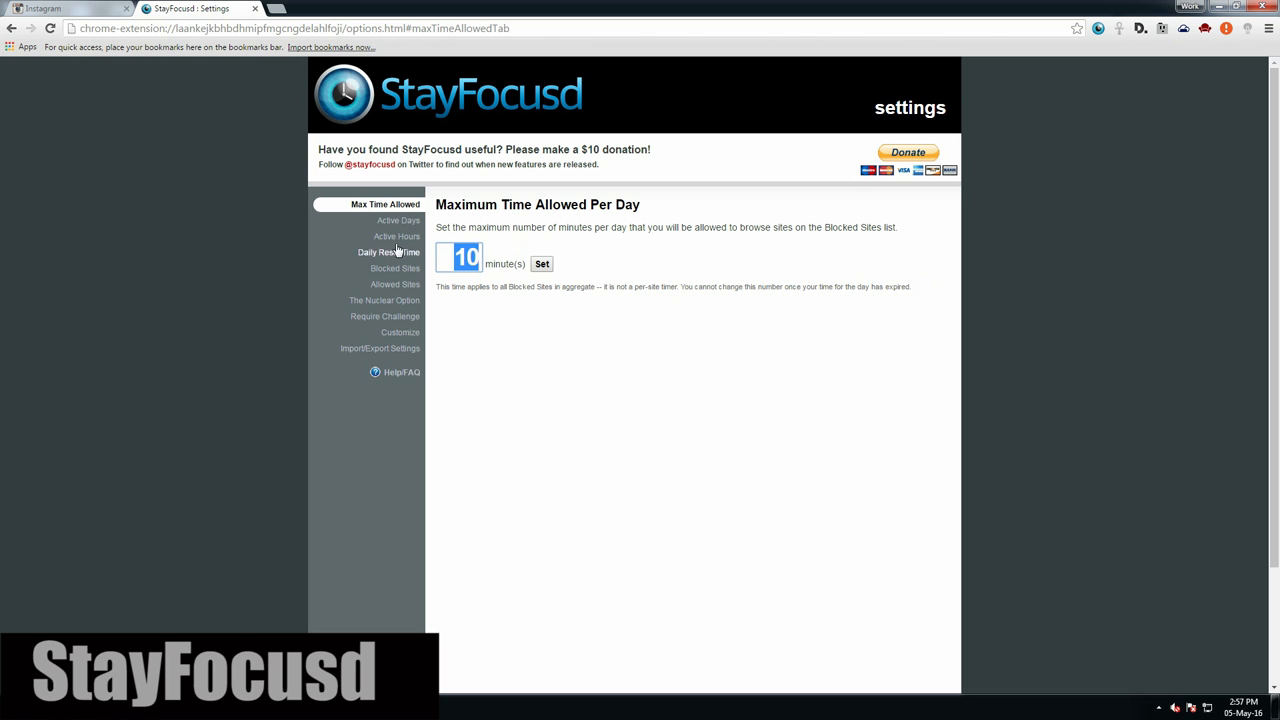
# - Show StayFocusd's Active Days settings and toggle the Saturday restriction
pyautogui.scroll(-3)
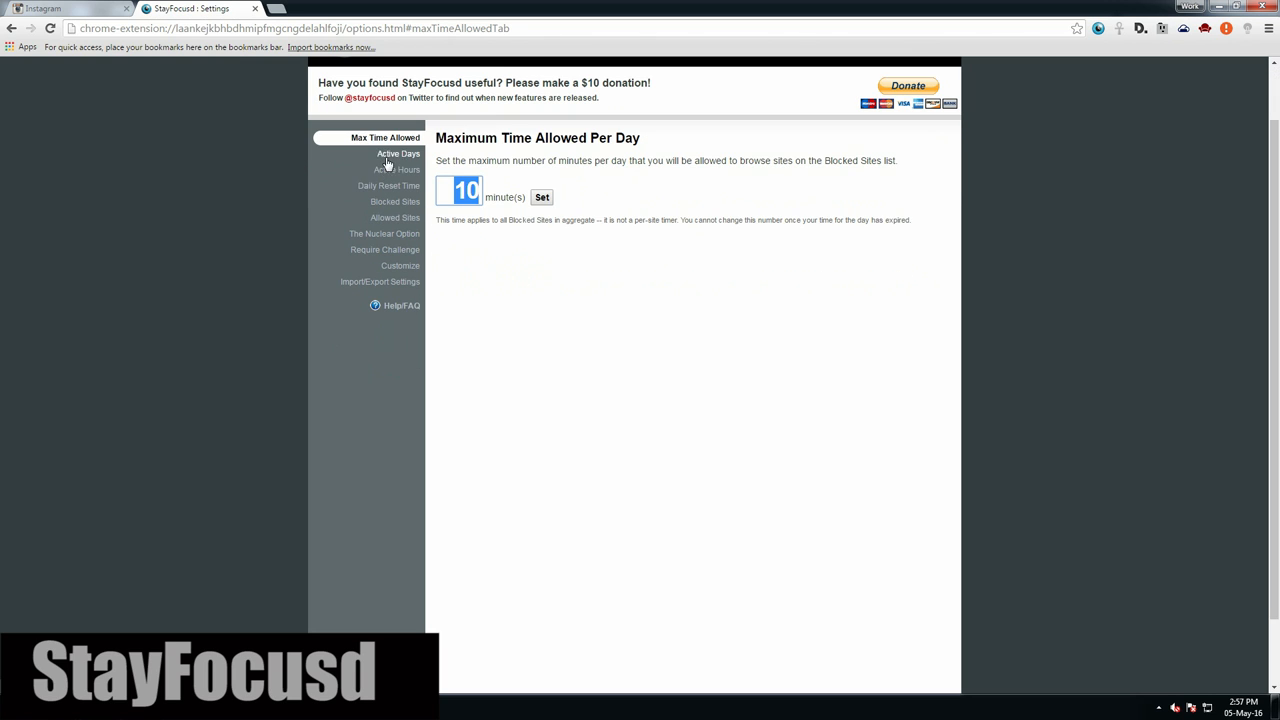
pyautogui.click(398, 153)
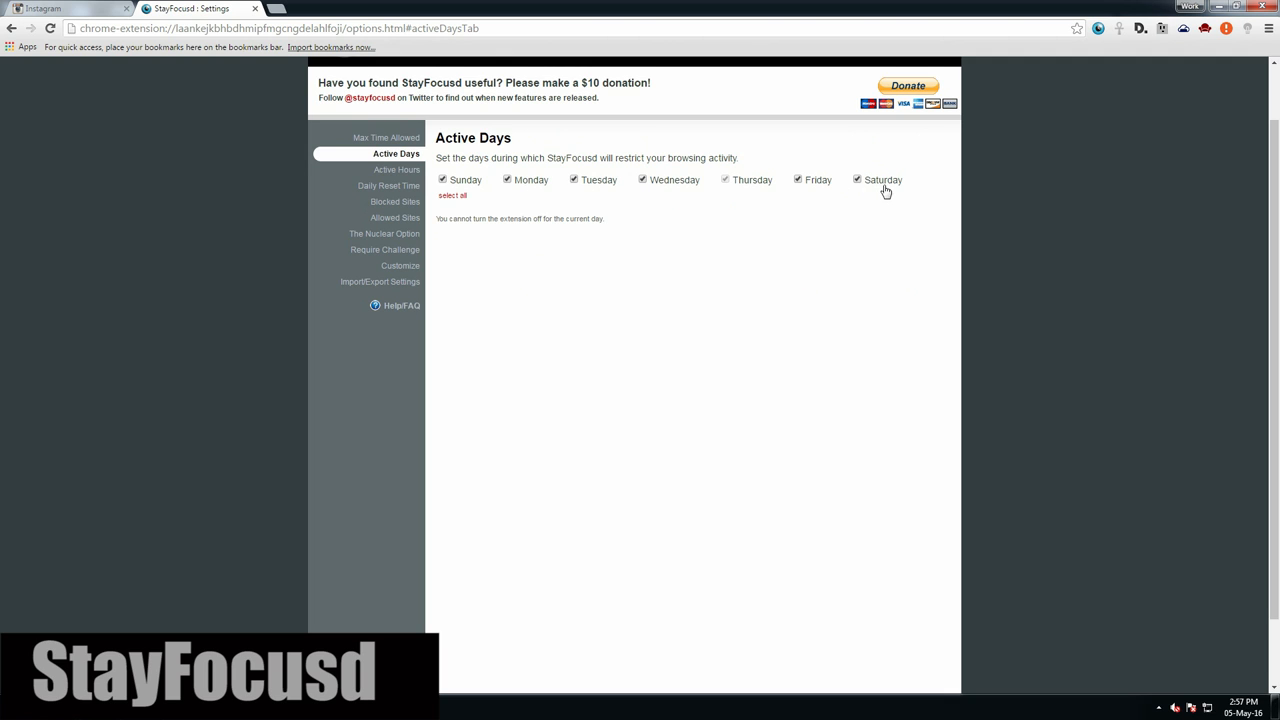
pyautogui.click(396, 169)
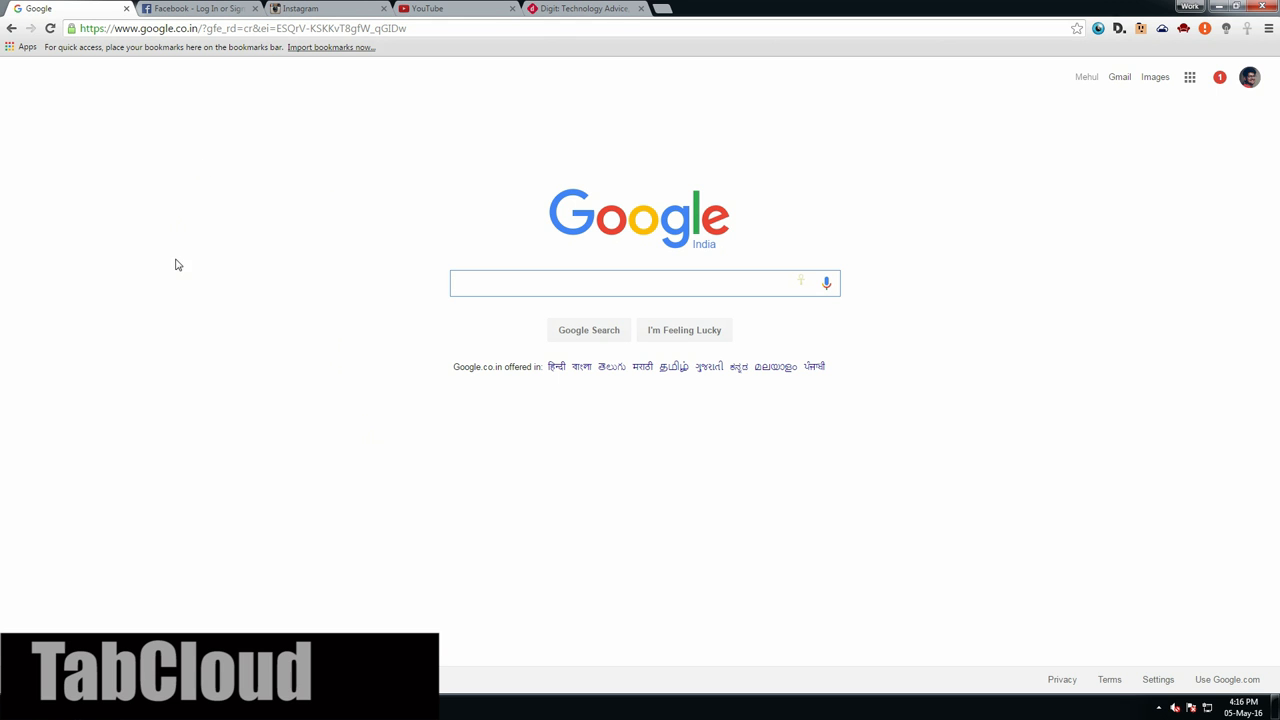
# - Cycle through the Facebook, Instagram, YouTube and Digit tabs
pyautogui.click(210, 8)
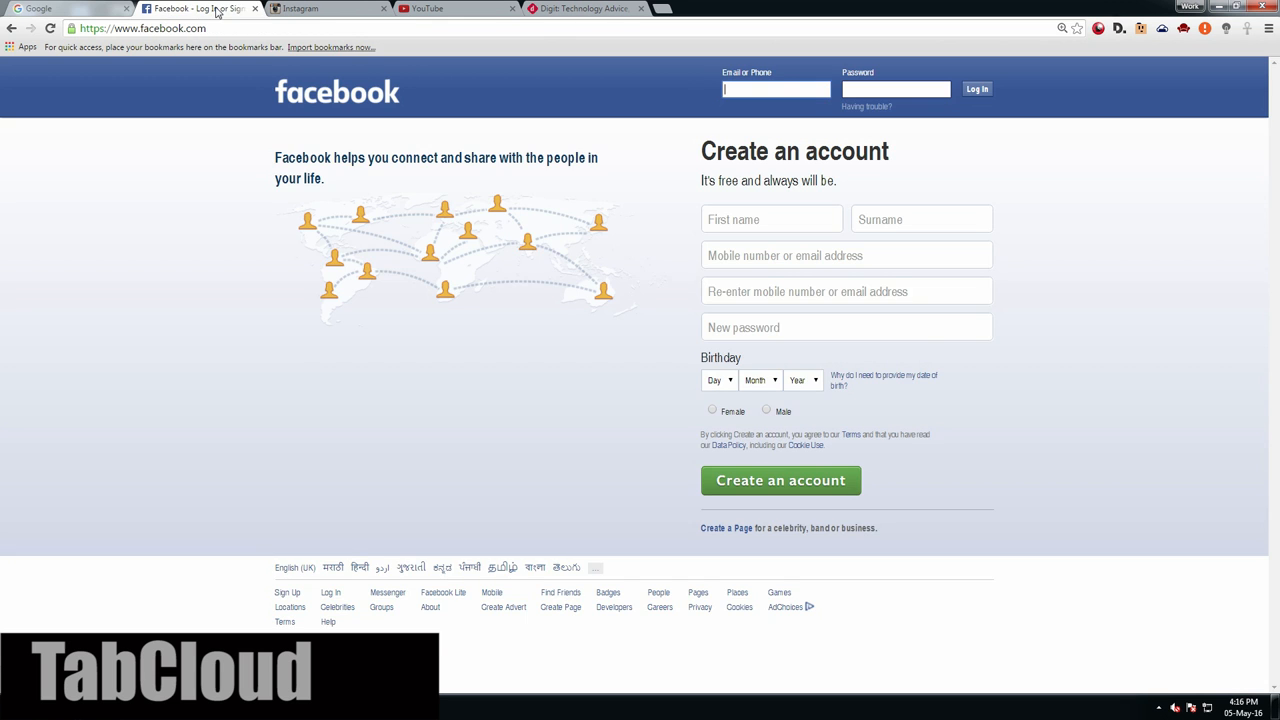
pyautogui.click(320, 9)
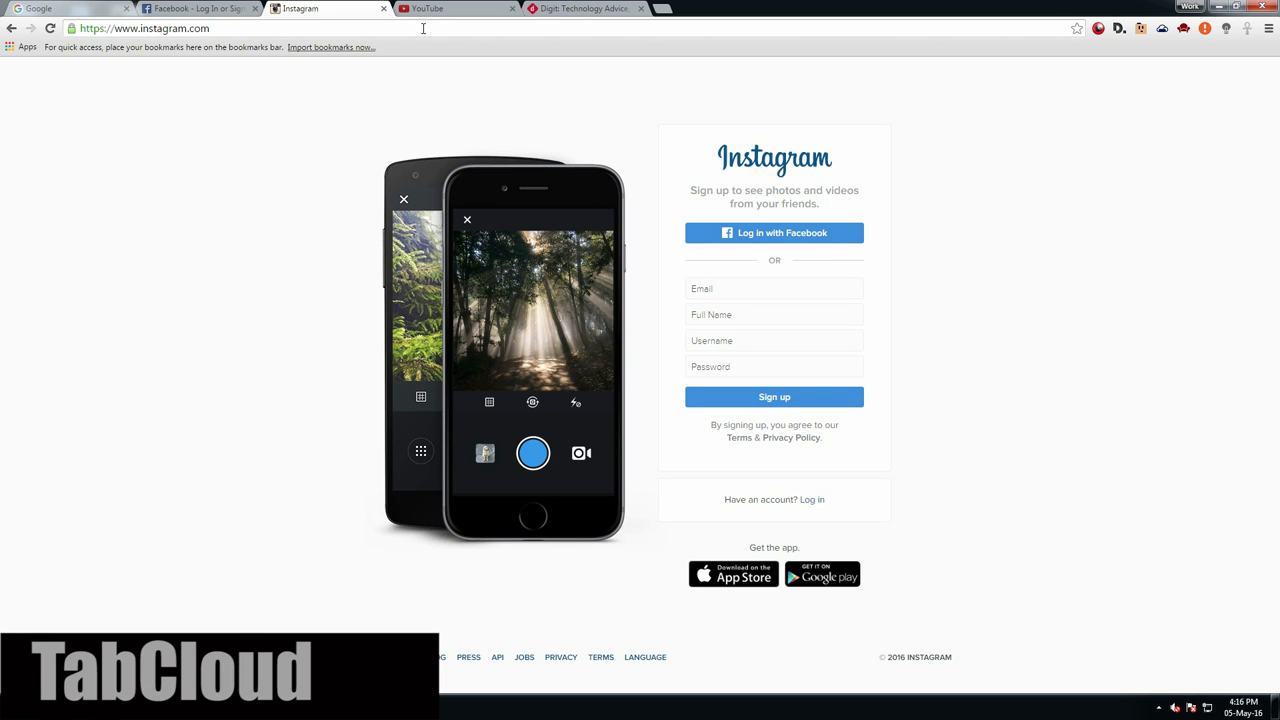
pyautogui.click(428, 9)
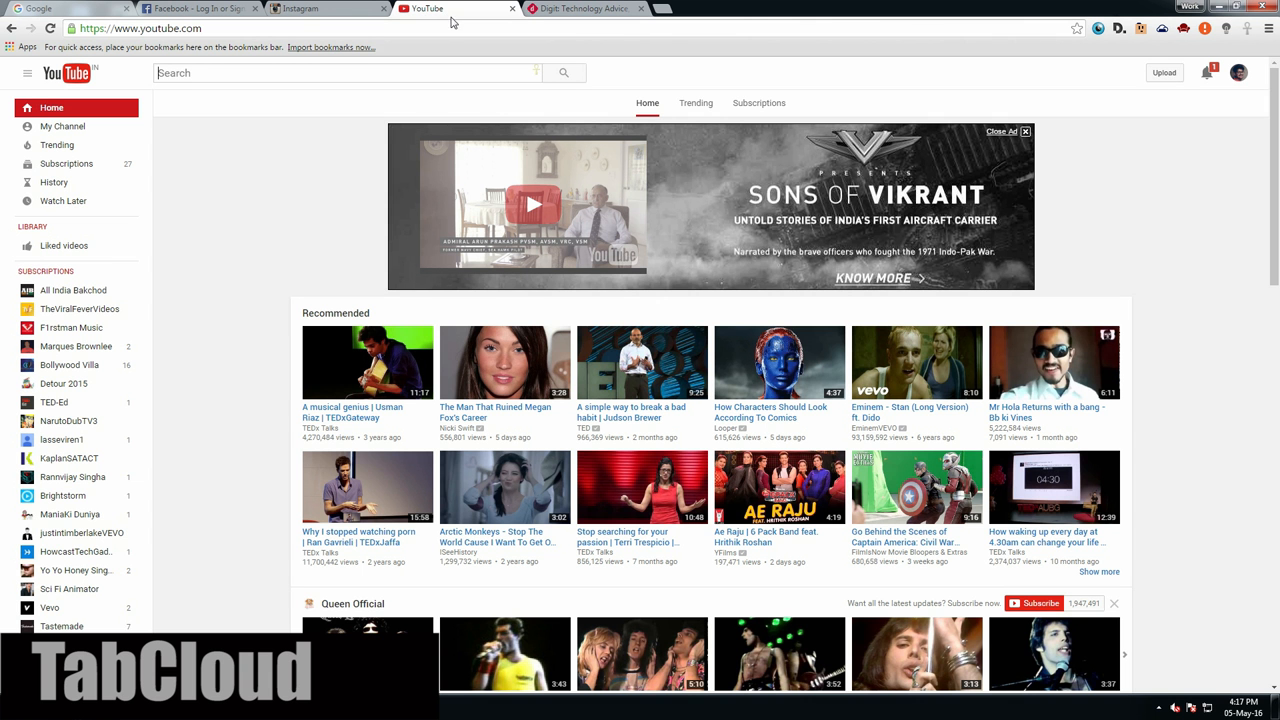
pyautogui.click(580, 9)
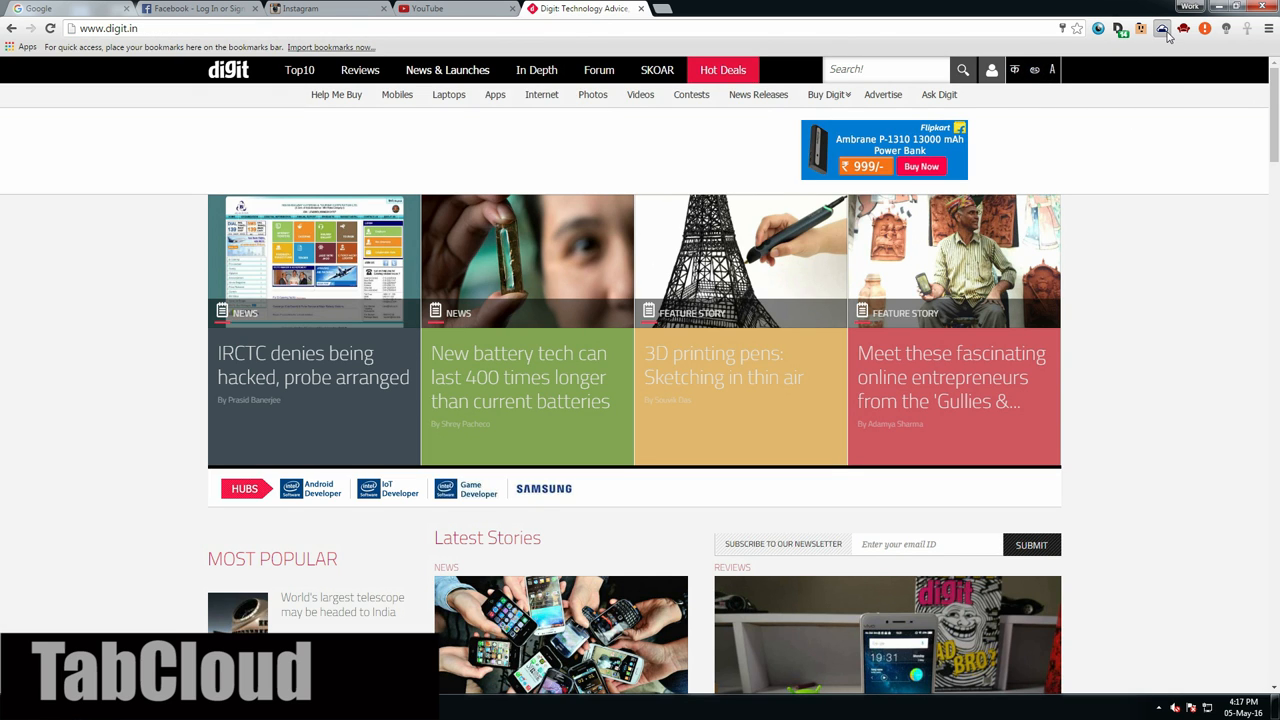
# - Save the window to TabCloud under the name 'Mehul XYZ'
pyautogui.click(1161, 27)
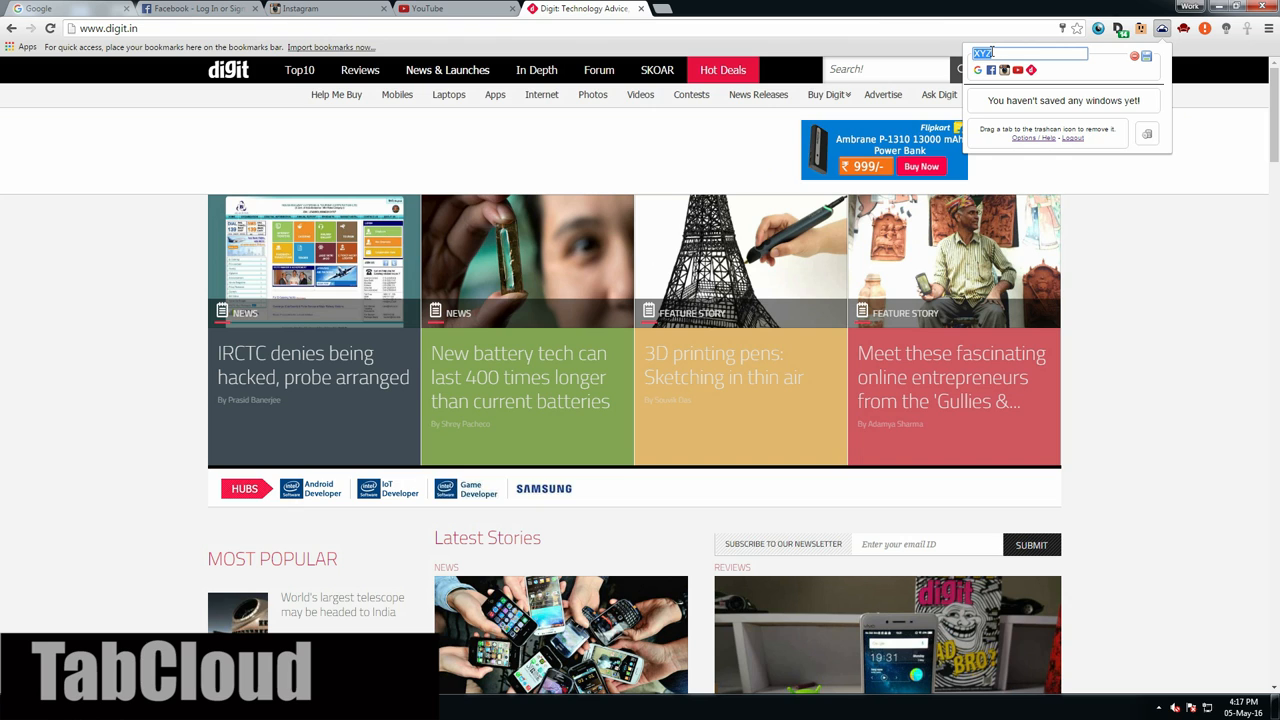
pyautogui.write('Mehul')
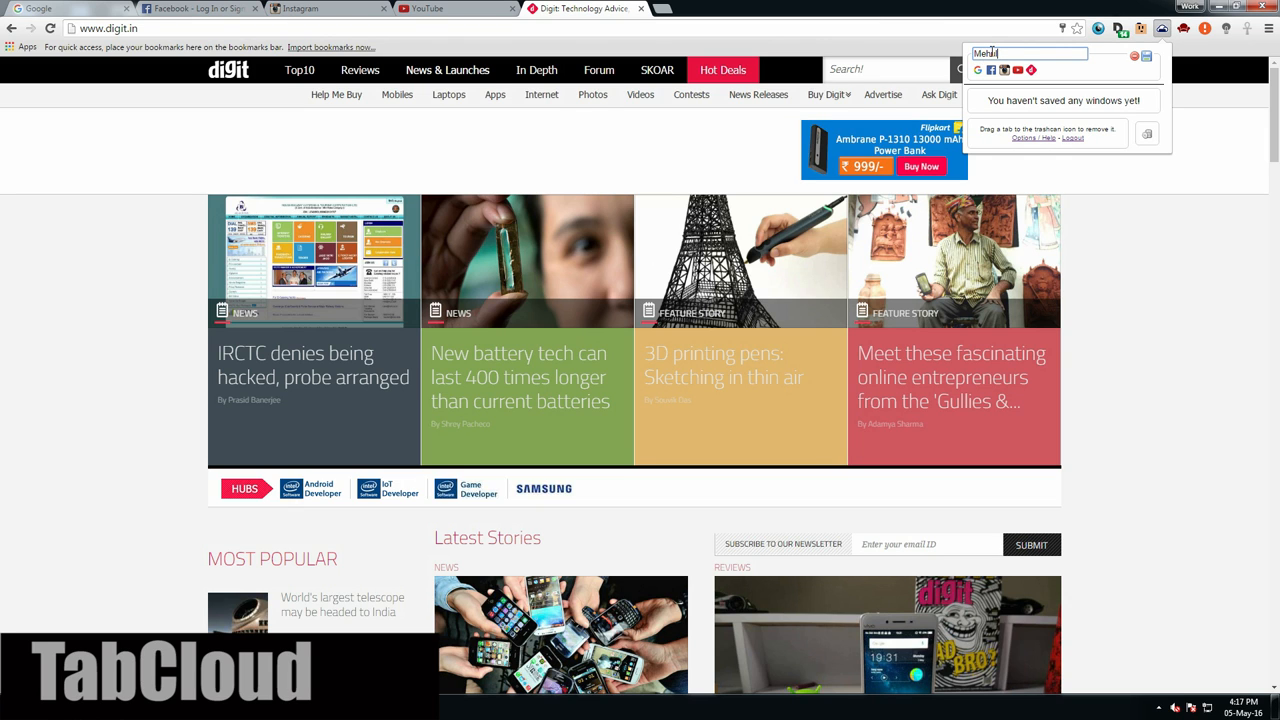
pyautogui.write('XYZ')
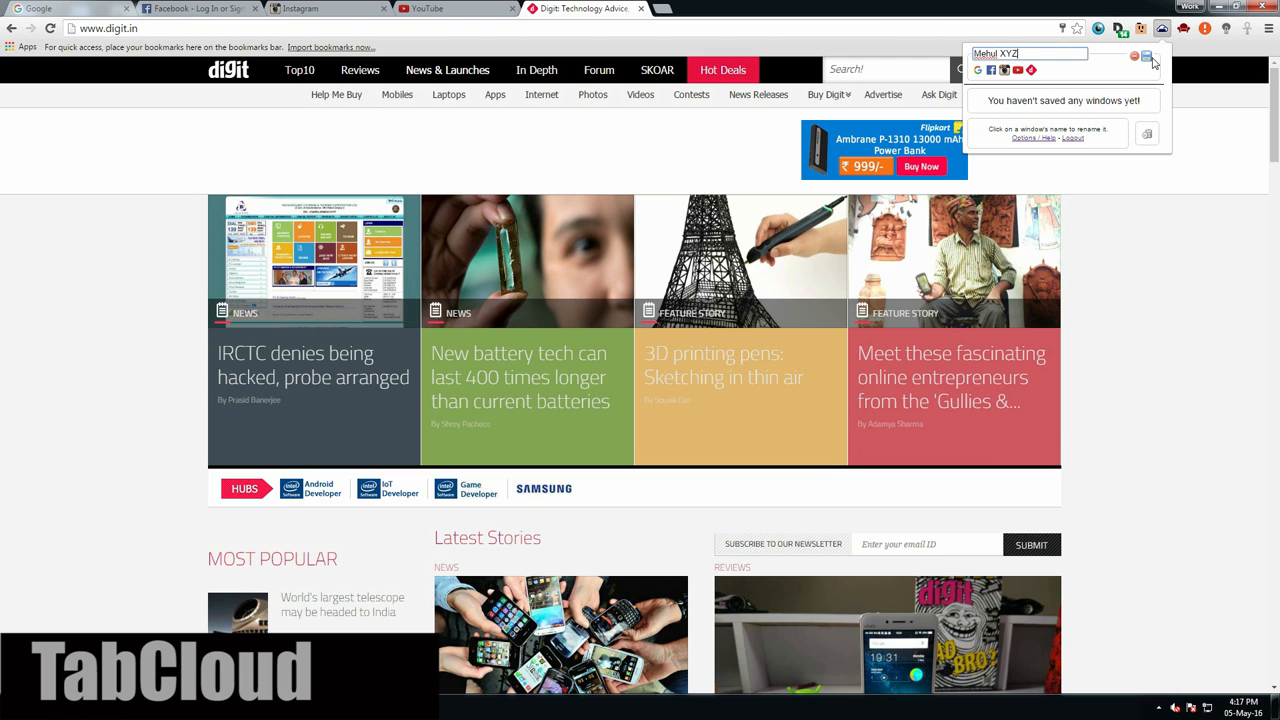
pyautogui.click(1160, 57)
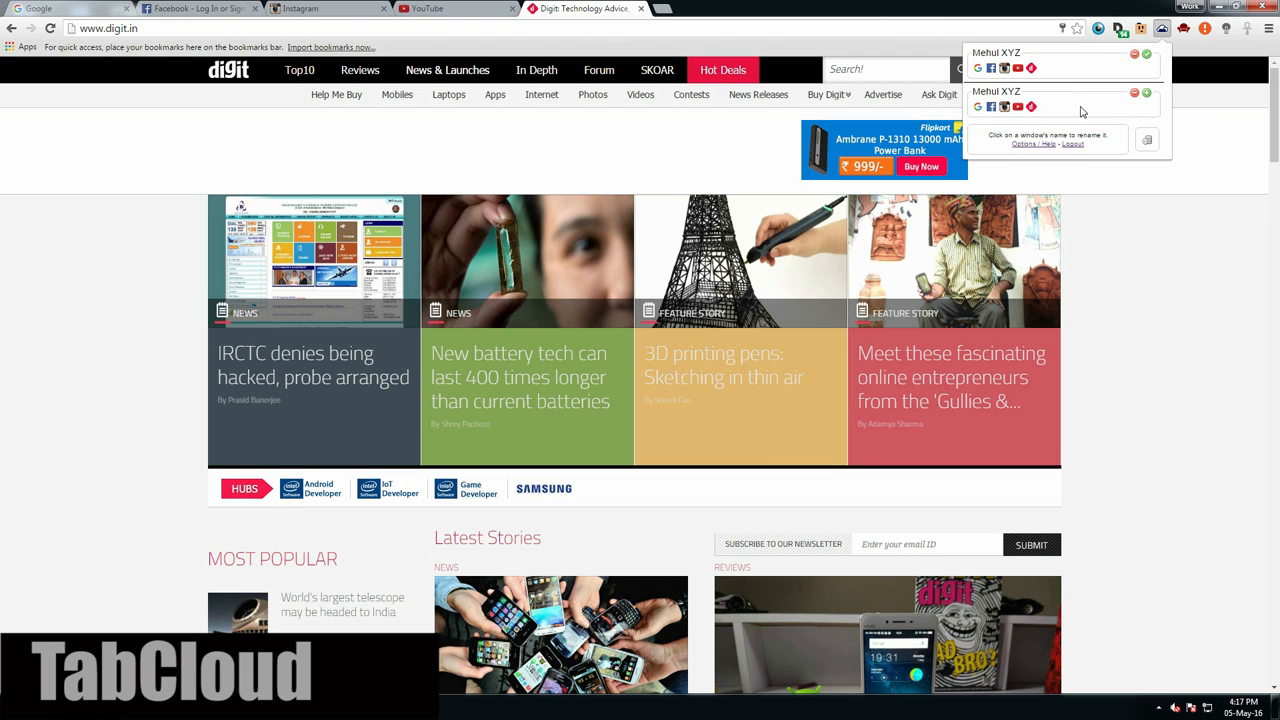
pyautogui.moveTo(1124, 104)
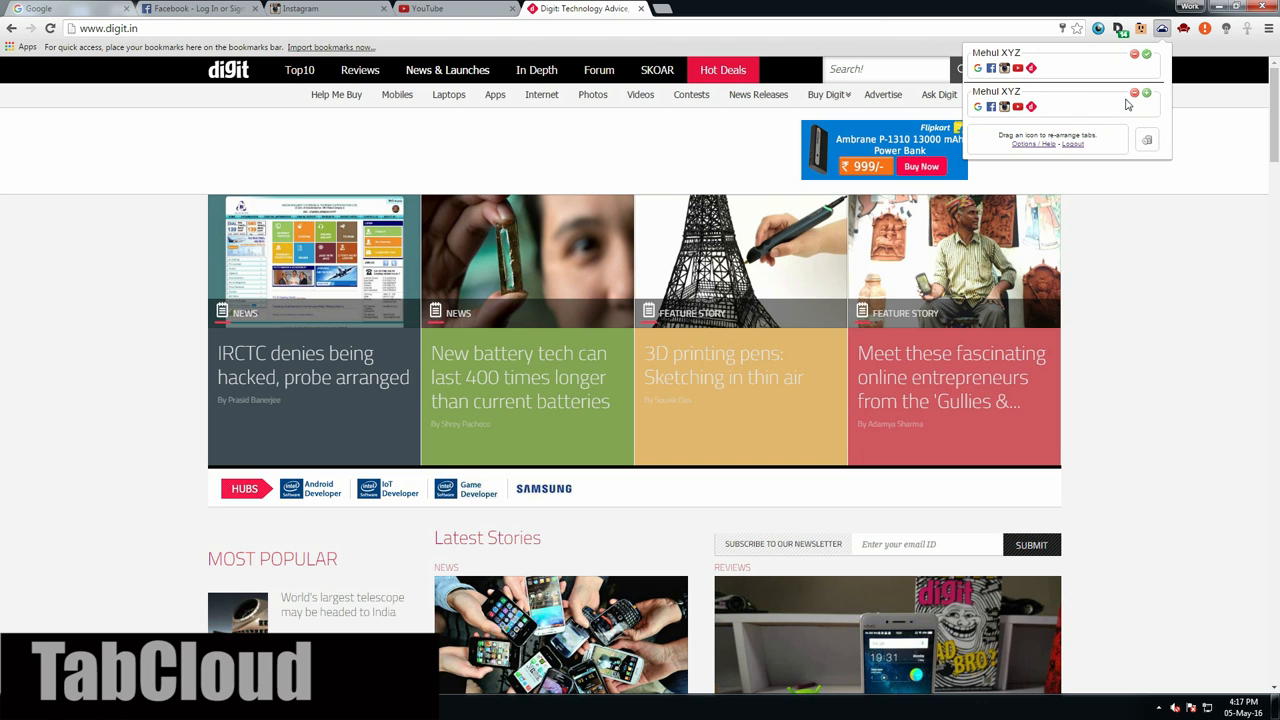
pyautogui.moveTo(1109, 217)
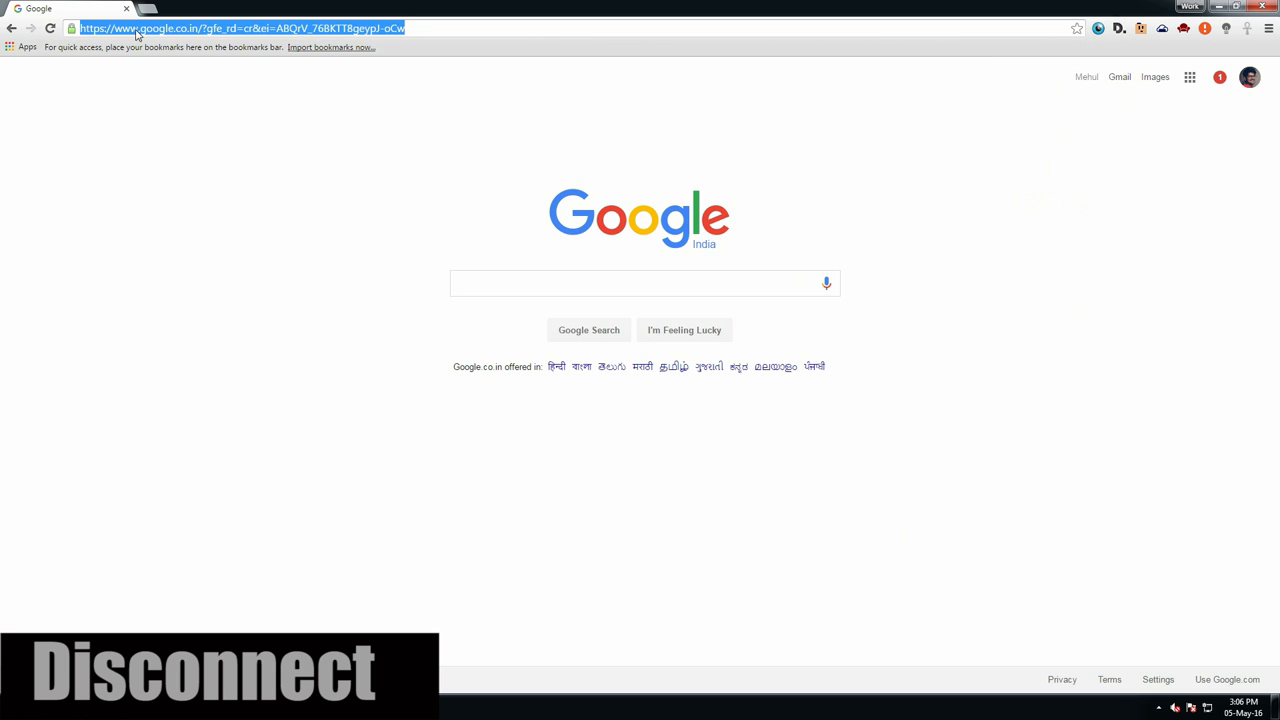
# - Open wsj.com and inspect Disconnect's tracker graph, including the vidora.com tracker, then the category list
pyautogui.write('wall street journal')
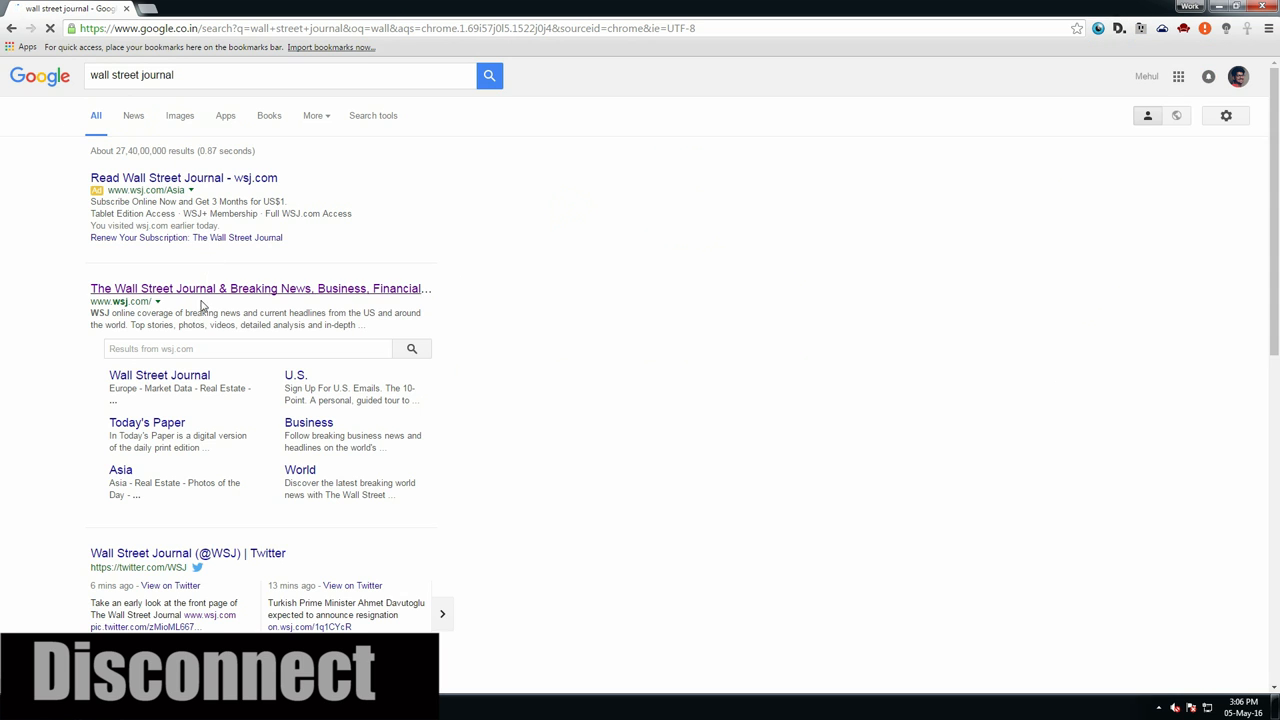
pyautogui.click(260, 288)
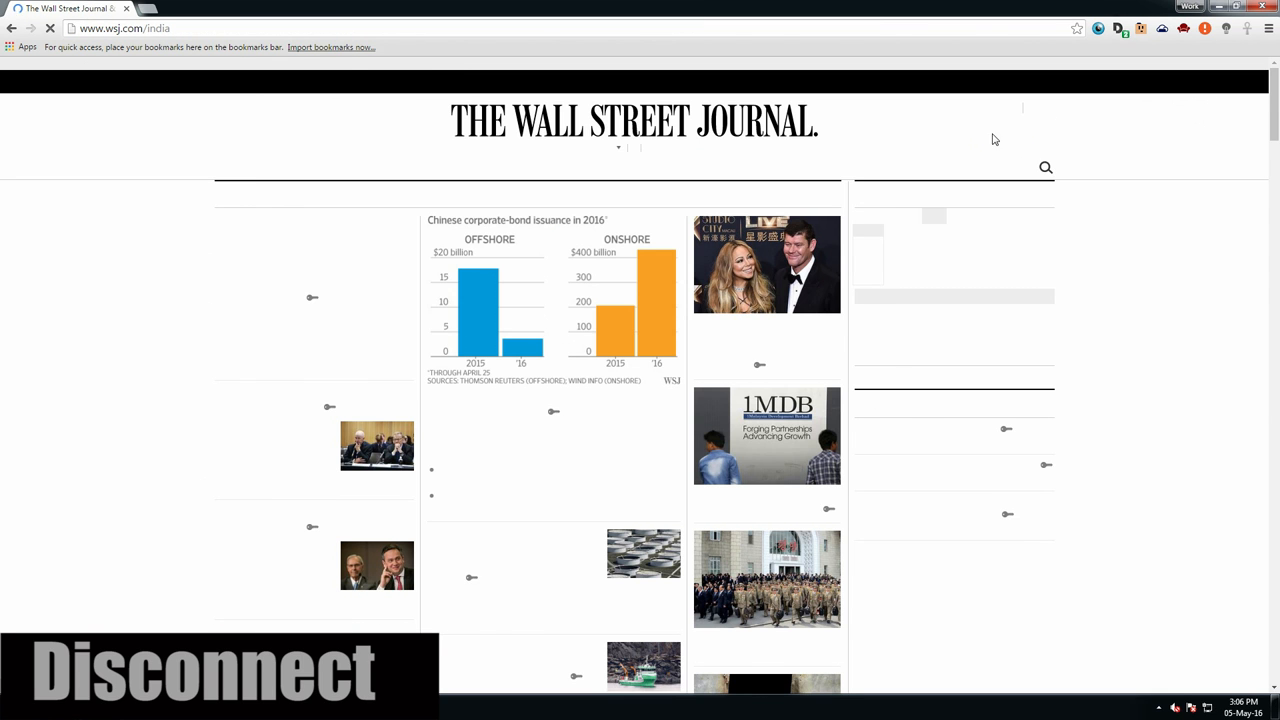
pyautogui.click(1114, 28)
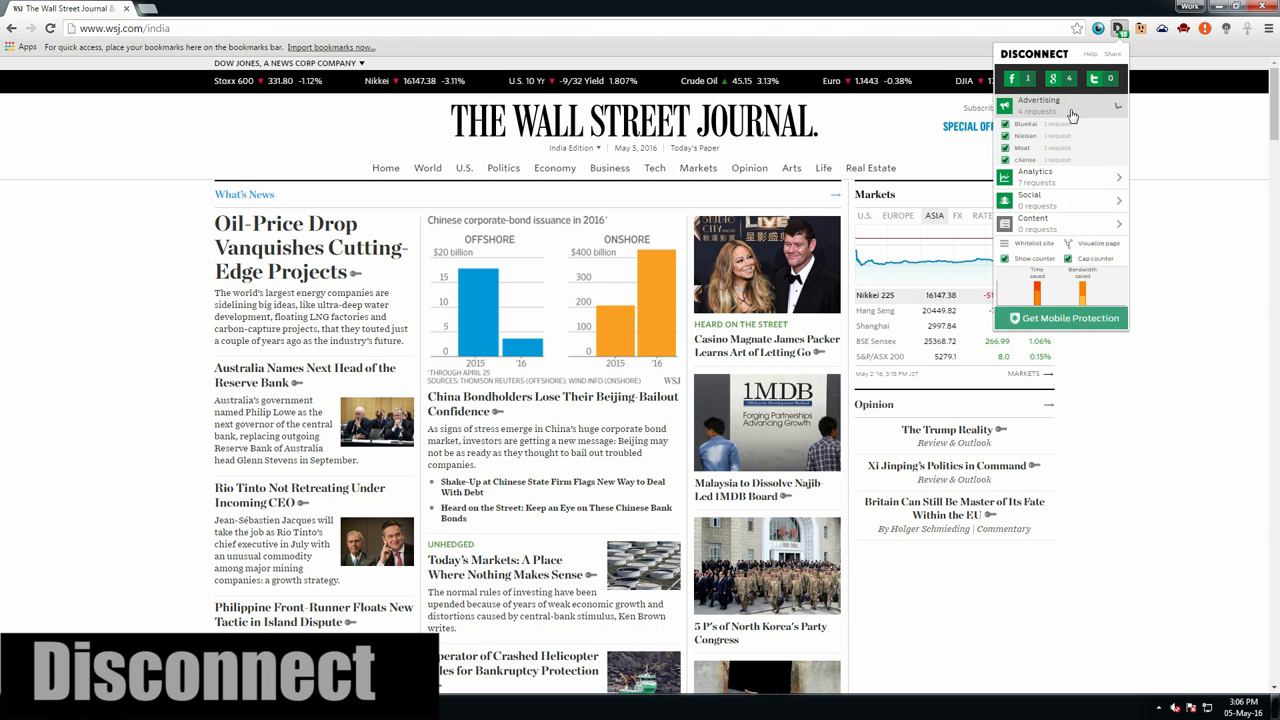
pyautogui.click(1035, 128)
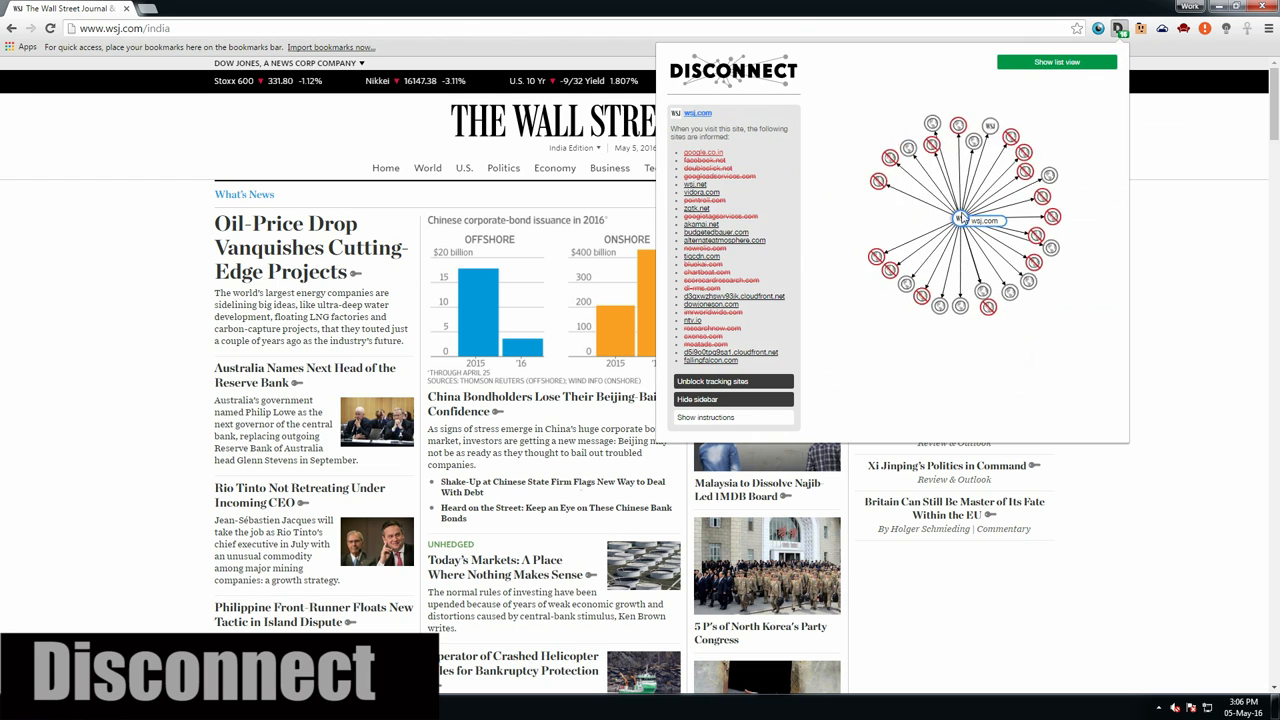
pyautogui.click(1003, 133)
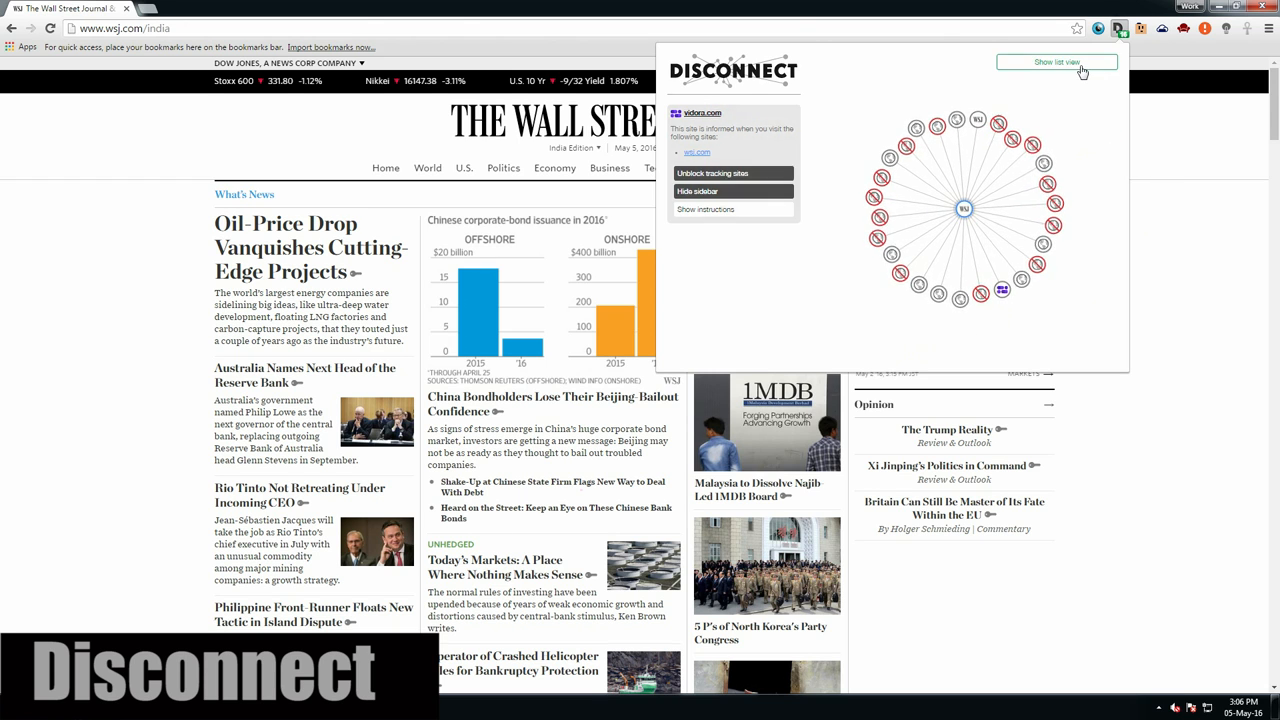
pyautogui.click(1055, 62)
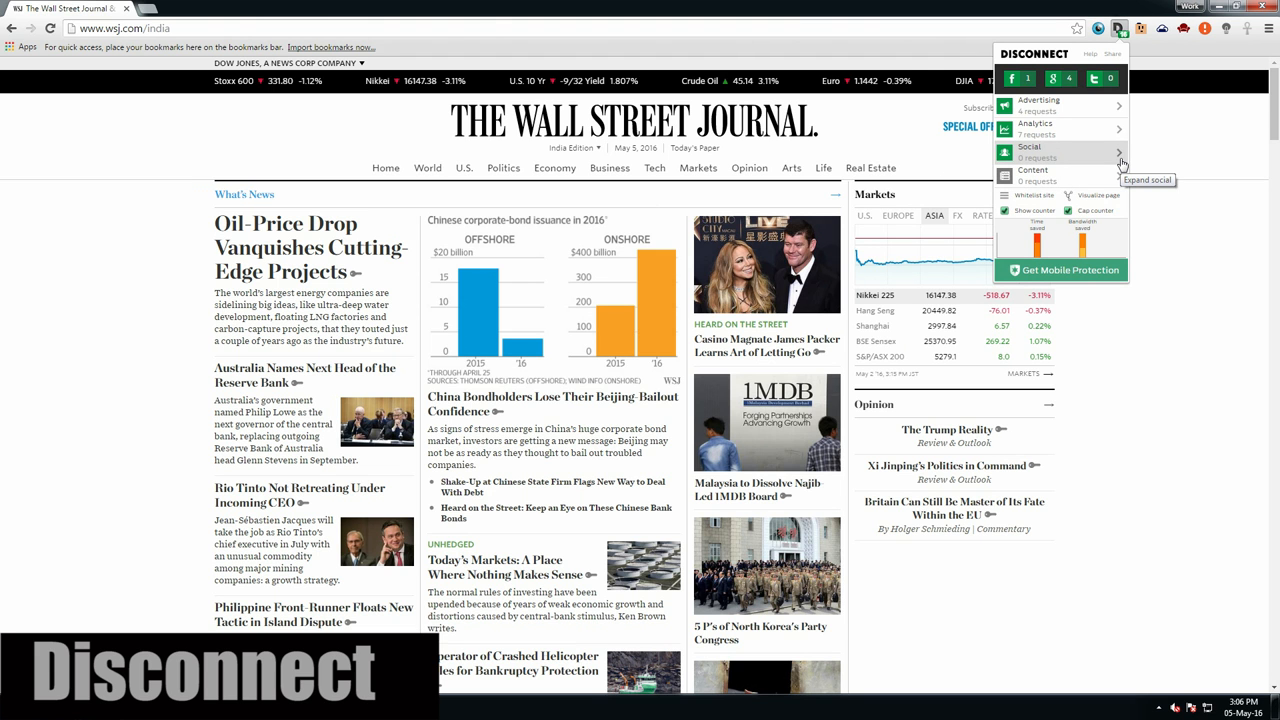